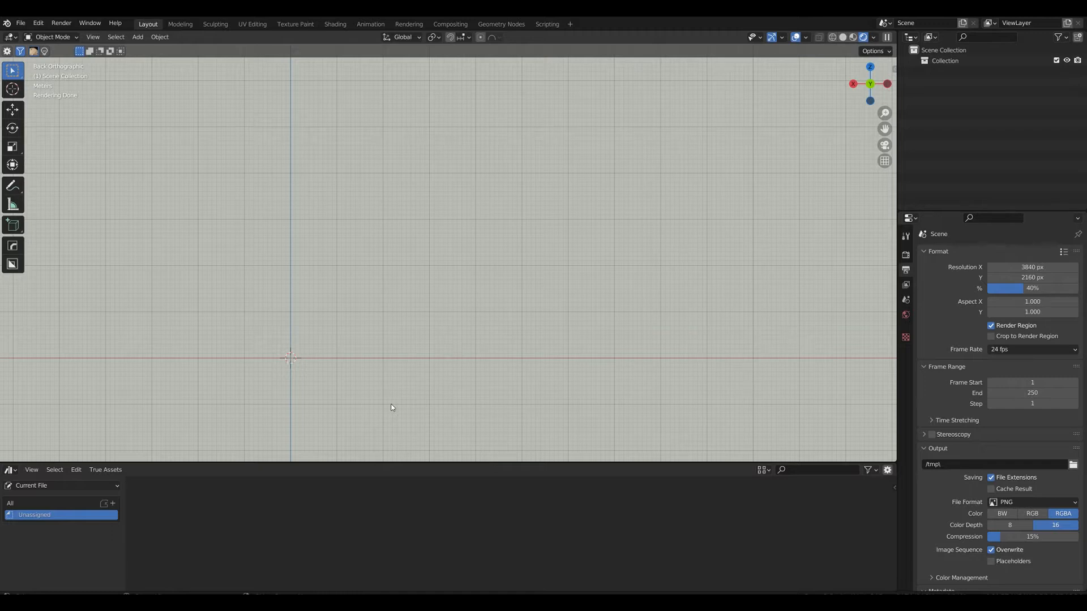
{"action": "mouse_move", "coordinate": [381, 444]}
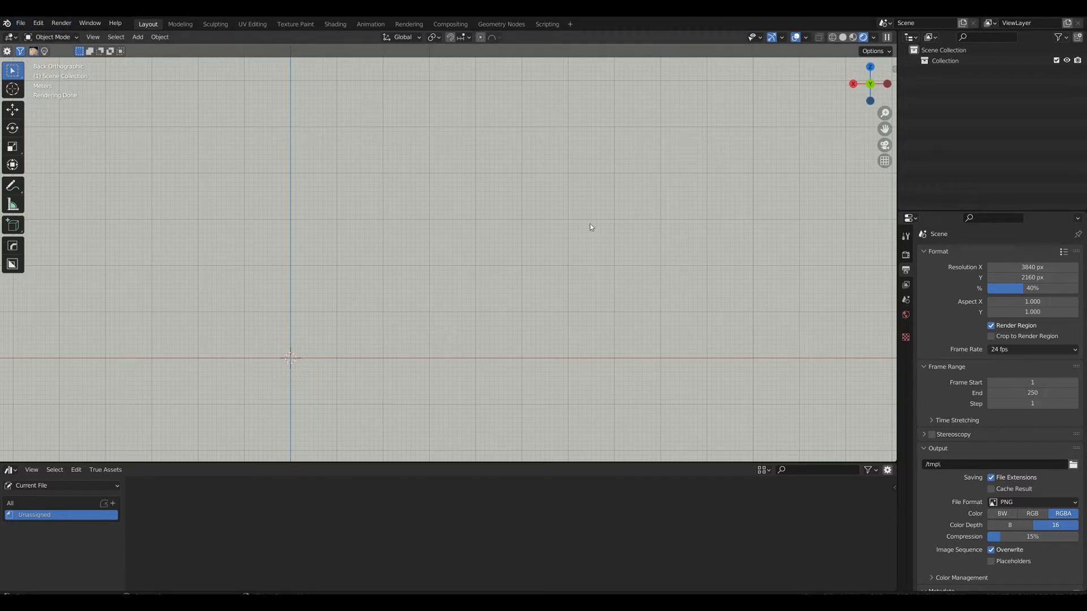
{"action": "mouse_move", "coordinate": [862, 37]}
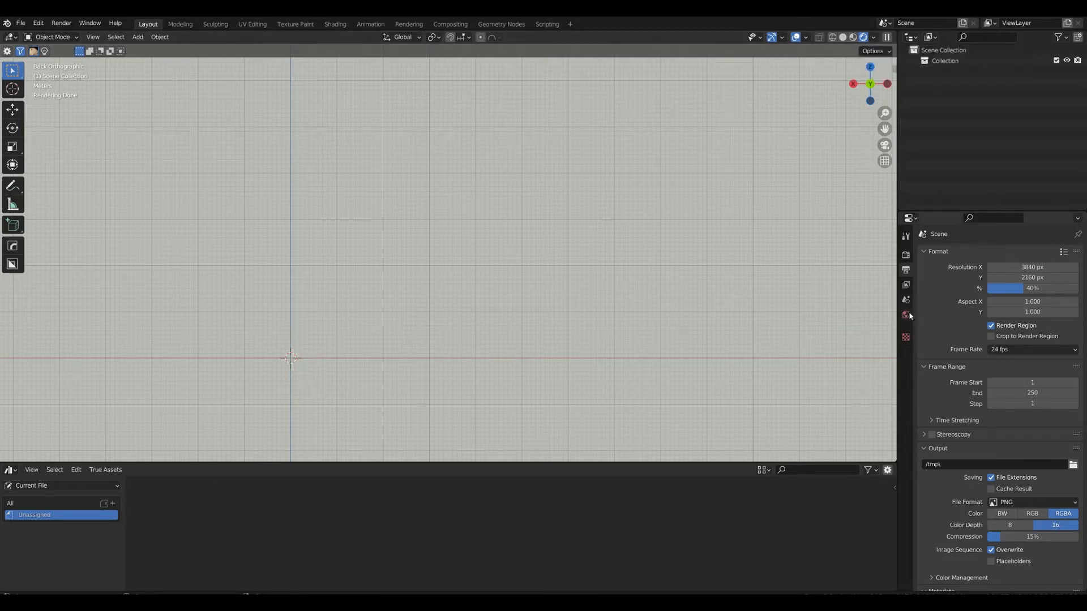
Show the World properties with the Nishita sky texture settings
{"action": "left_click", "coordinate": [905, 315]}
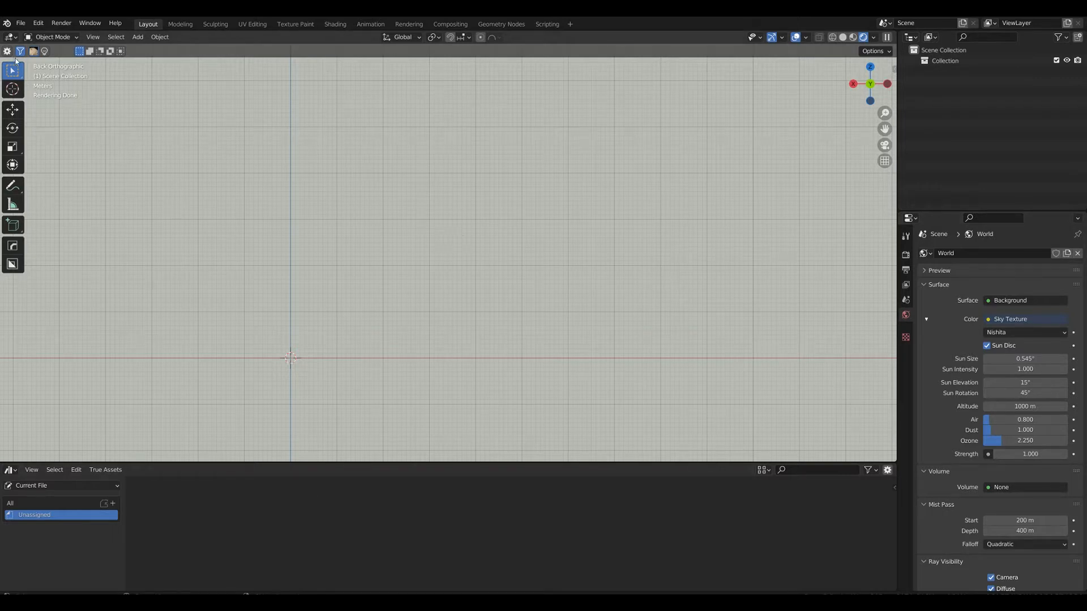
{"action": "mouse_move", "coordinate": [567, 221]}
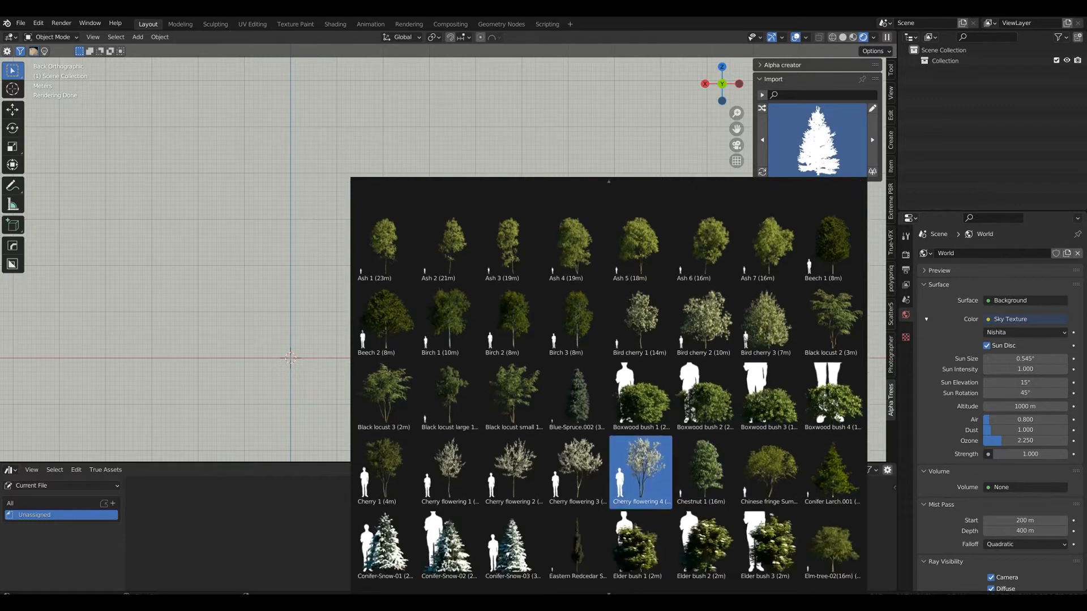
Scroll the Alpha Trees thumbnail browser down and choose Scots pine 1 as the import tree
{"action": "scroll", "scroll_direction": "down", "scroll_amount": 3}
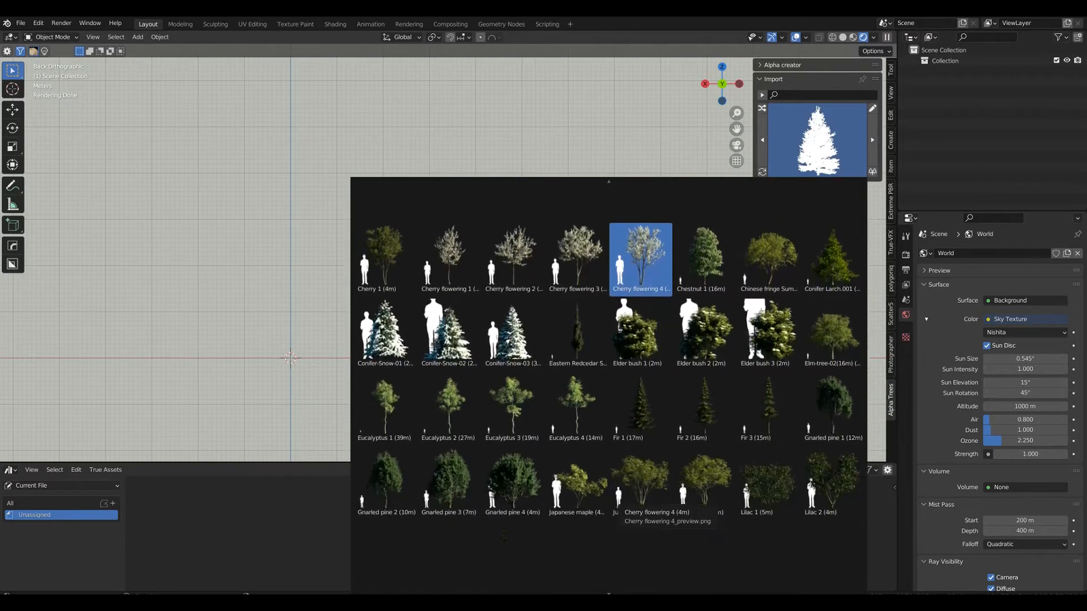
{"action": "scroll", "scroll_direction": "down", "scroll_amount": 3}
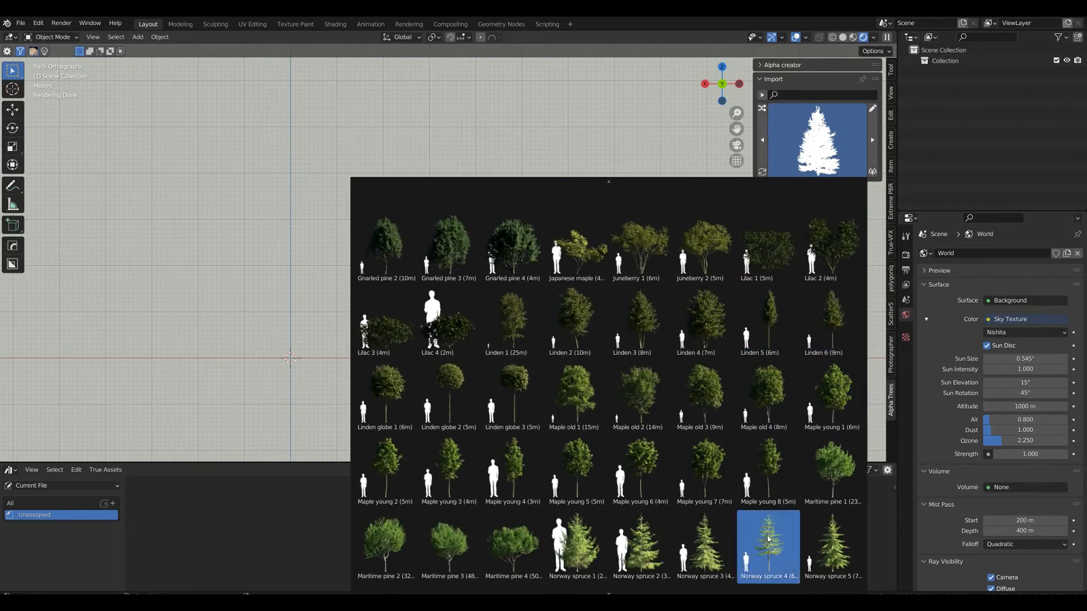
{"action": "scroll", "scroll_direction": "down", "scroll_amount": 3}
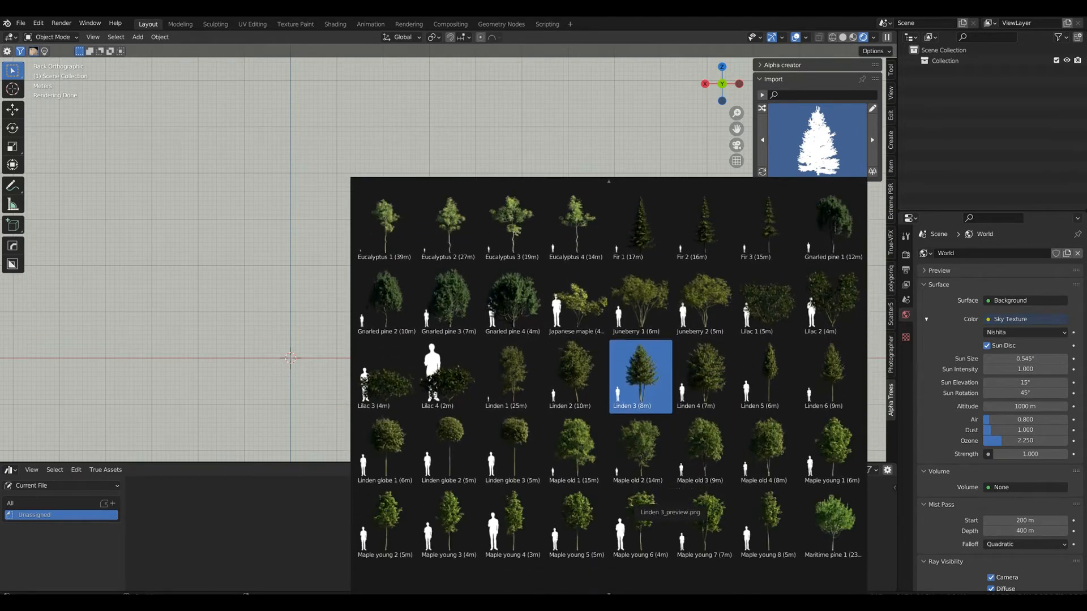
{"action": "scroll", "scroll_direction": "down", "scroll_amount": 3}
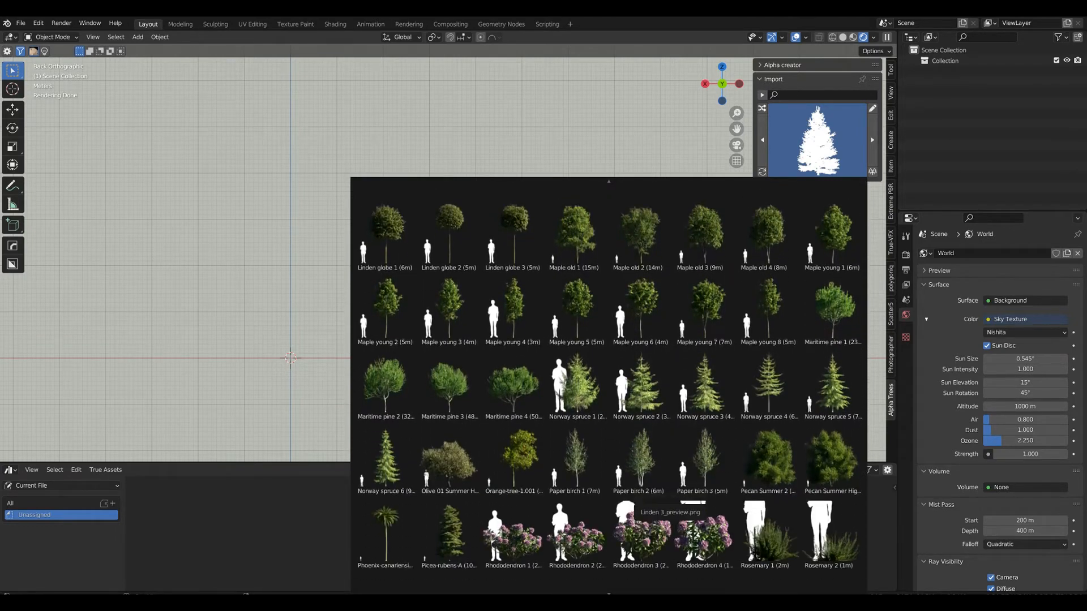
{"action": "scroll", "scroll_direction": "down", "scroll_amount": 3}
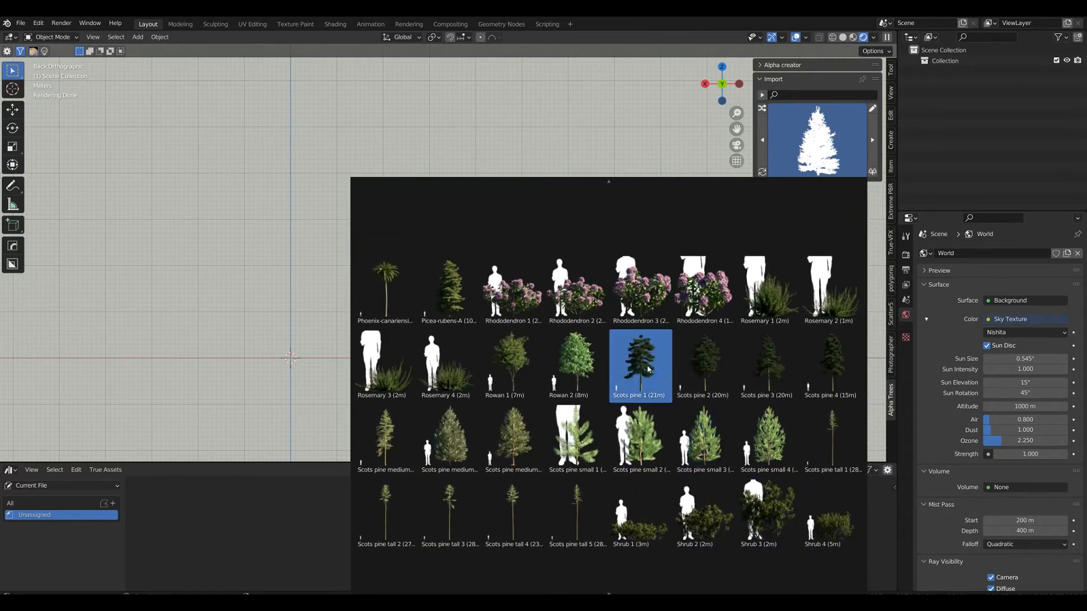
{"action": "left_click", "coordinate": [830, 365]}
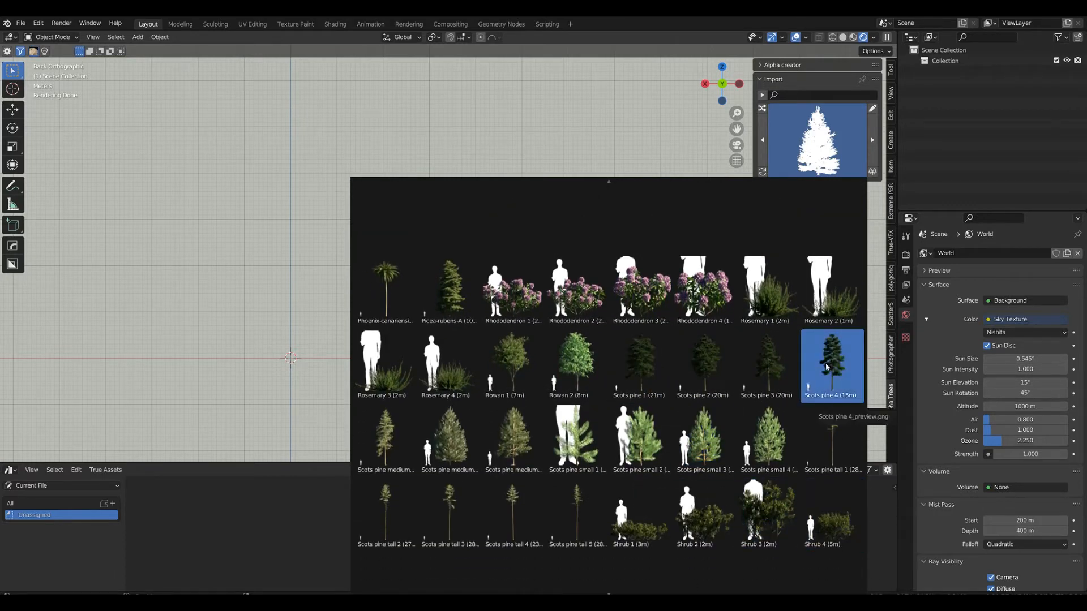
{"action": "left_click", "coordinate": [512, 437]}
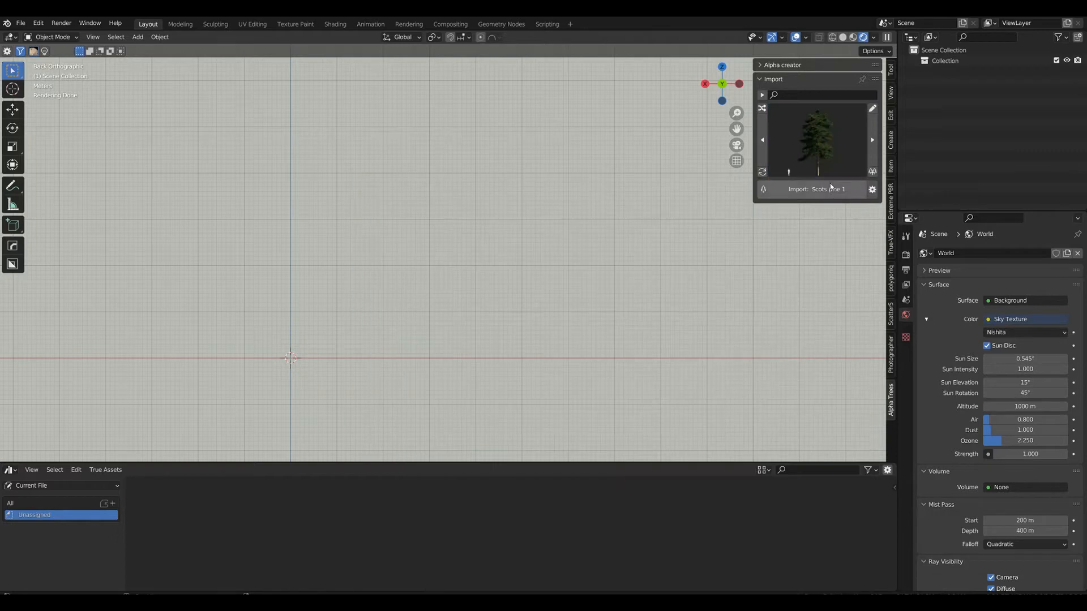
Import the Scots pine variants and slide each sideways into a row
{"action": "left_click", "coordinate": [816, 188]}
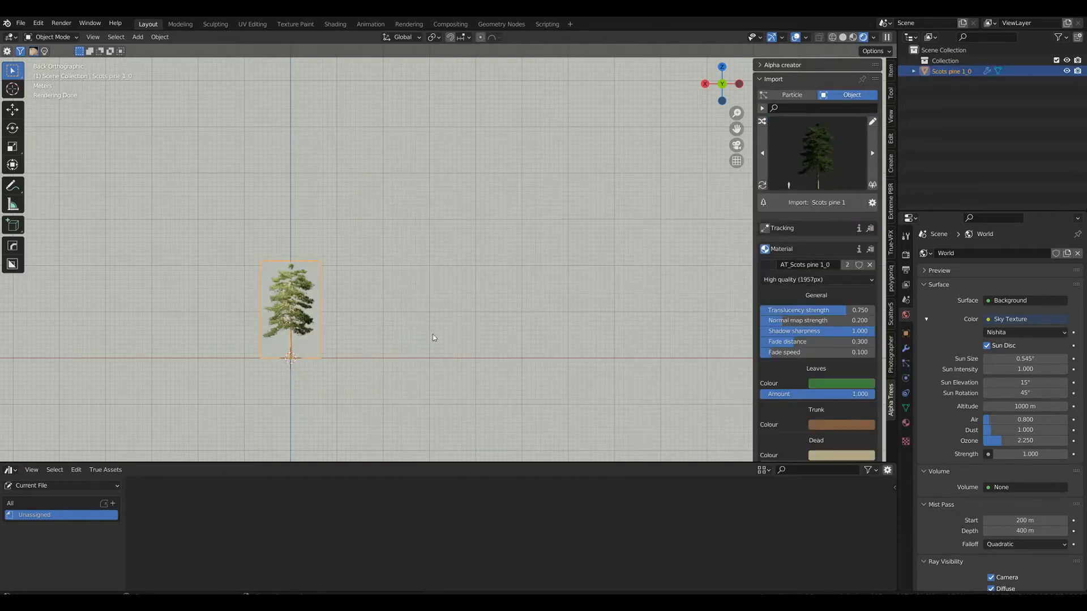
{"action": "left_click_drag", "start_coordinate": [291, 309], "coordinate": [523, 308]}
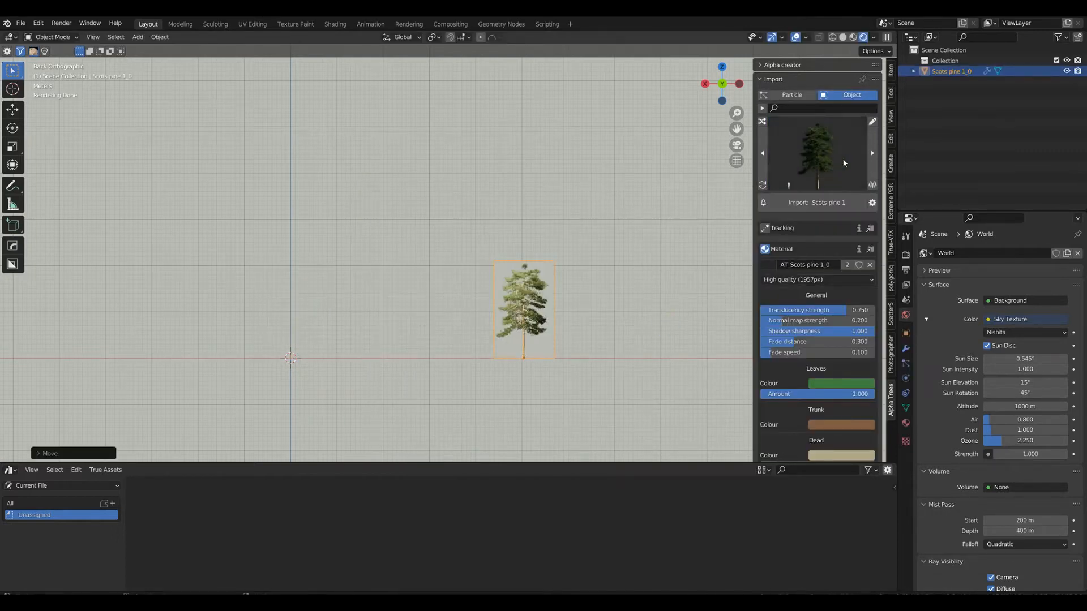
{"action": "left_click", "coordinate": [824, 202]}
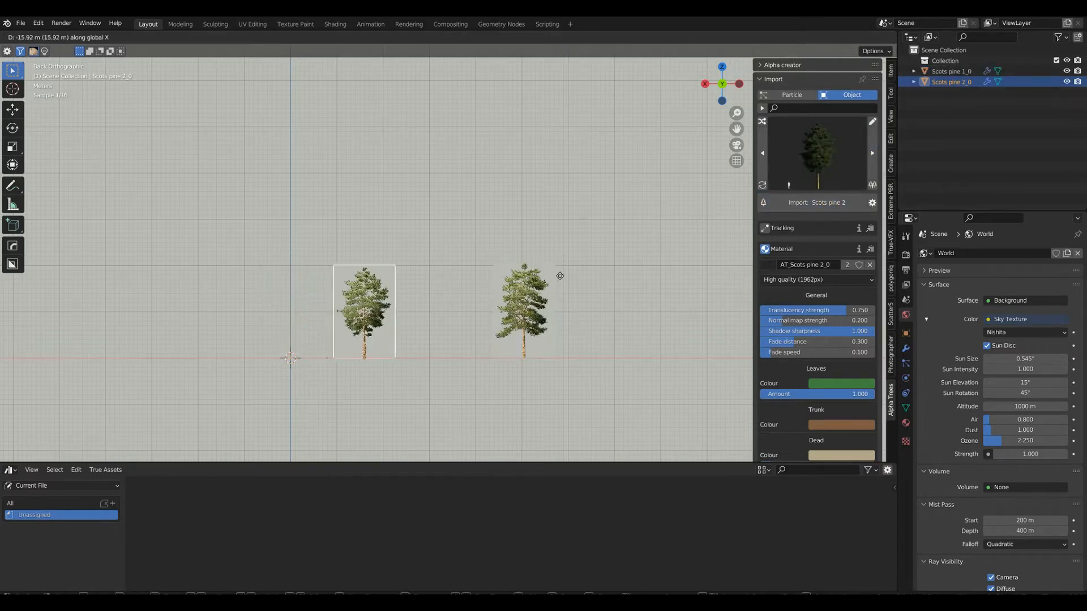
{"action": "left_click_drag", "start_coordinate": [363, 311], "coordinate": [453, 311]}
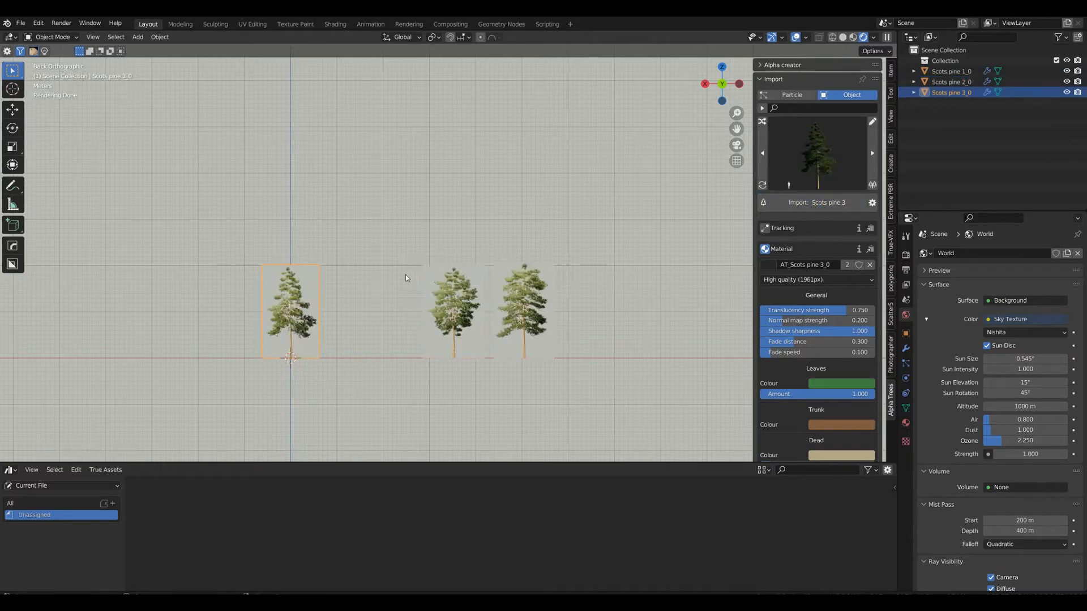
{"action": "left_click_drag", "start_coordinate": [291, 312], "coordinate": [377, 312]}
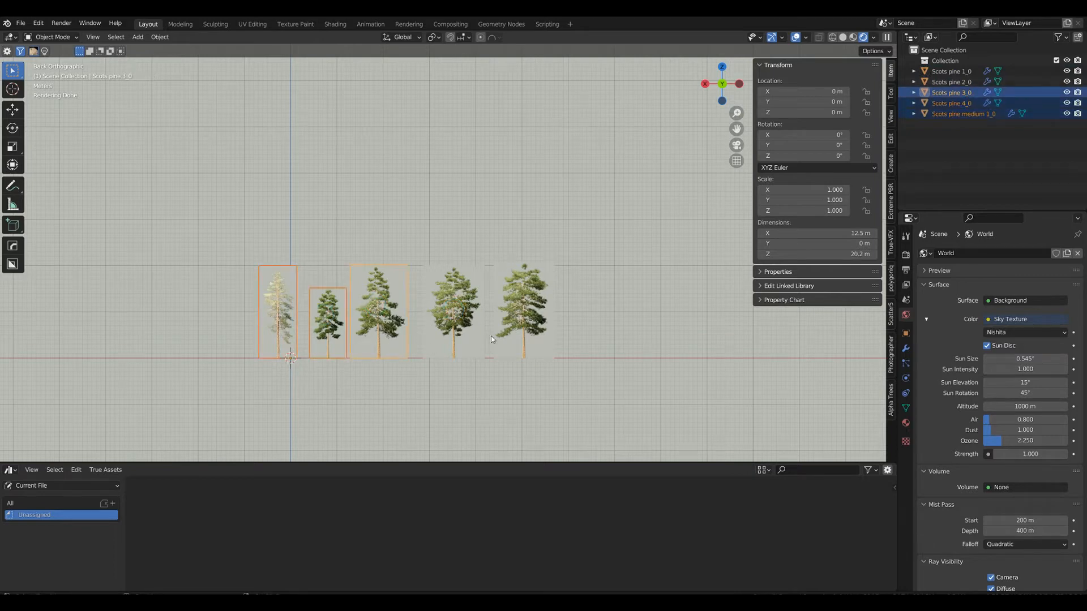
In the add-on preferences, expand Import Assets and import only the selected trees
{"action": "left_click", "coordinate": [37, 23]}
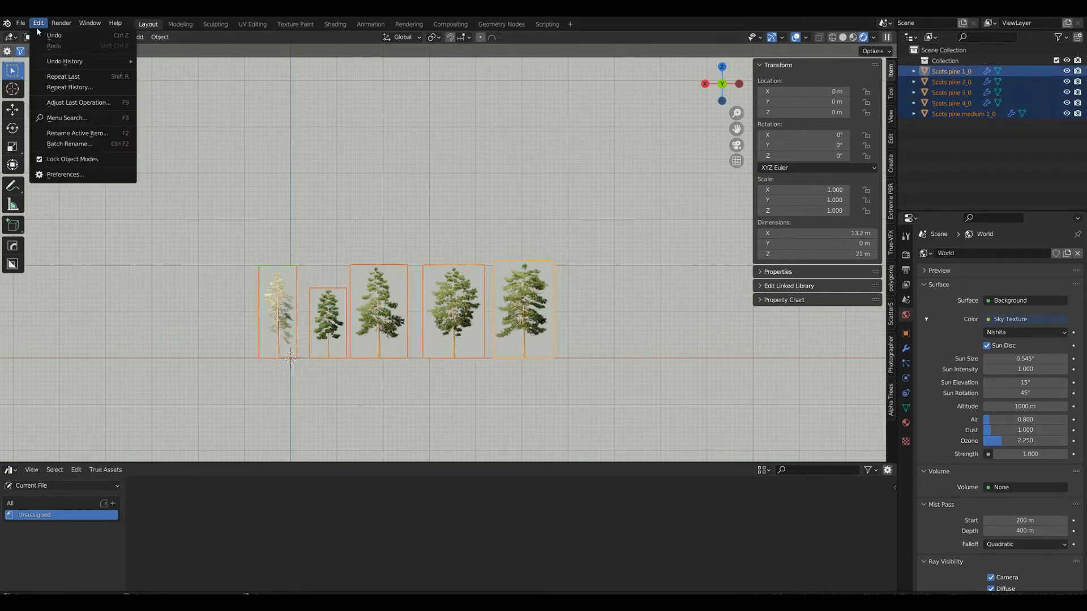
{"action": "left_click", "coordinate": [64, 174]}
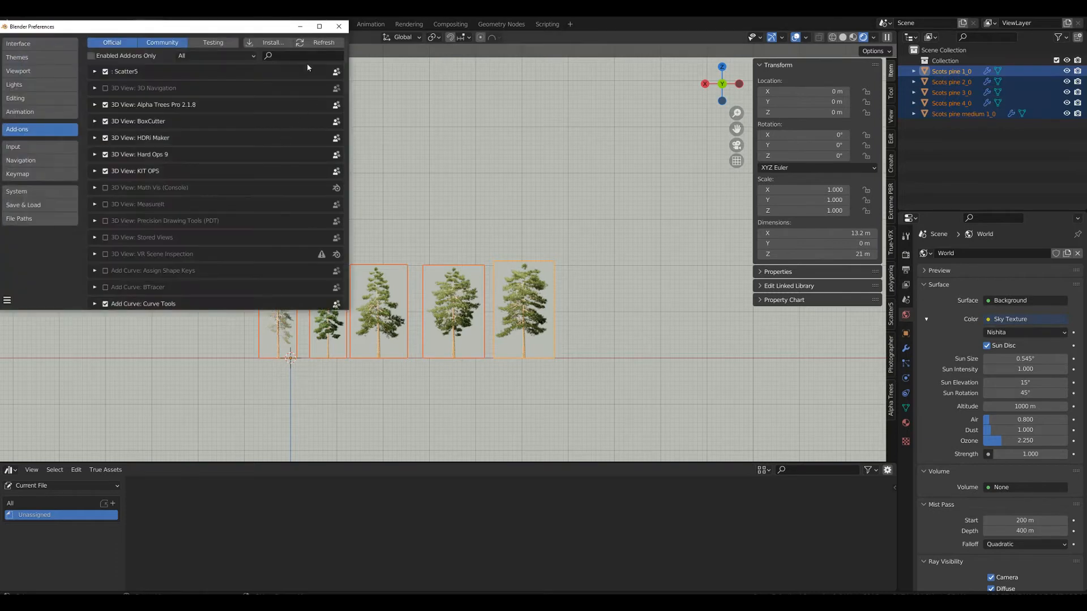
{"action": "type", "text": "true"}
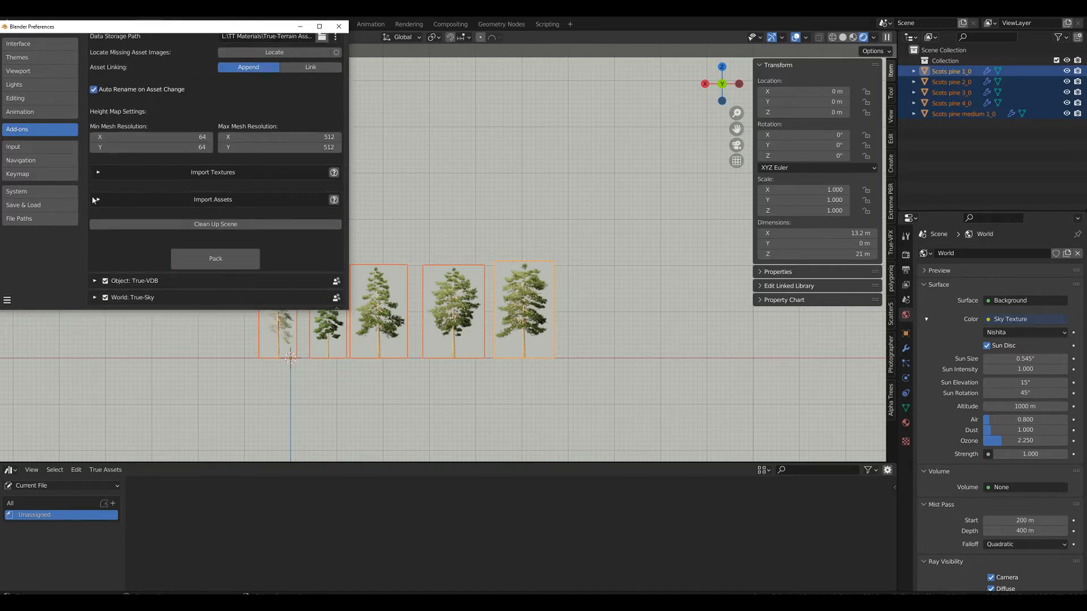
{"action": "left_click", "coordinate": [212, 200]}
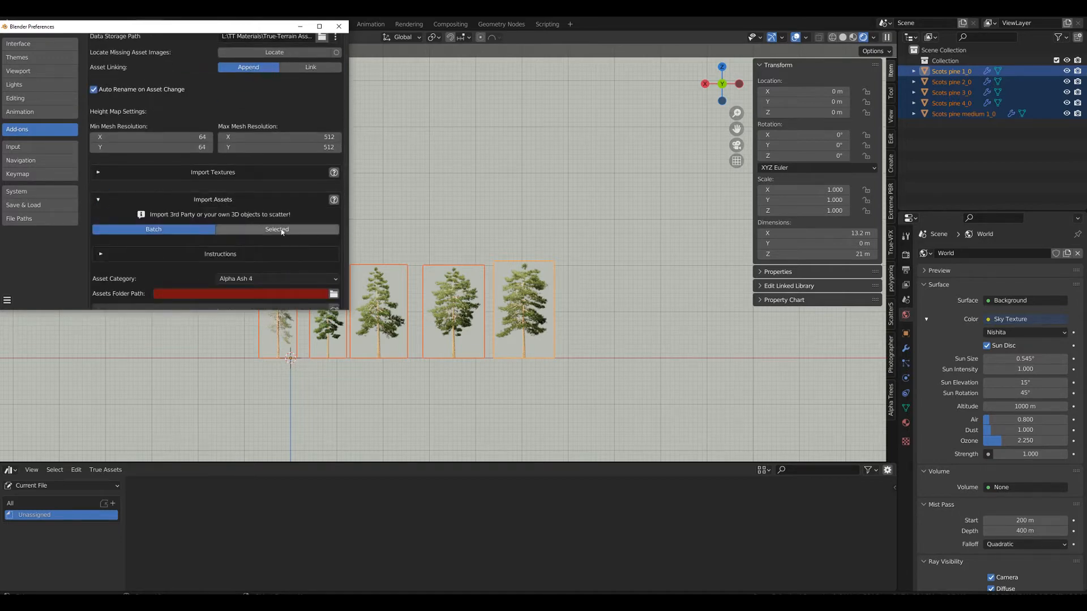
{"action": "left_click", "coordinate": [275, 229]}
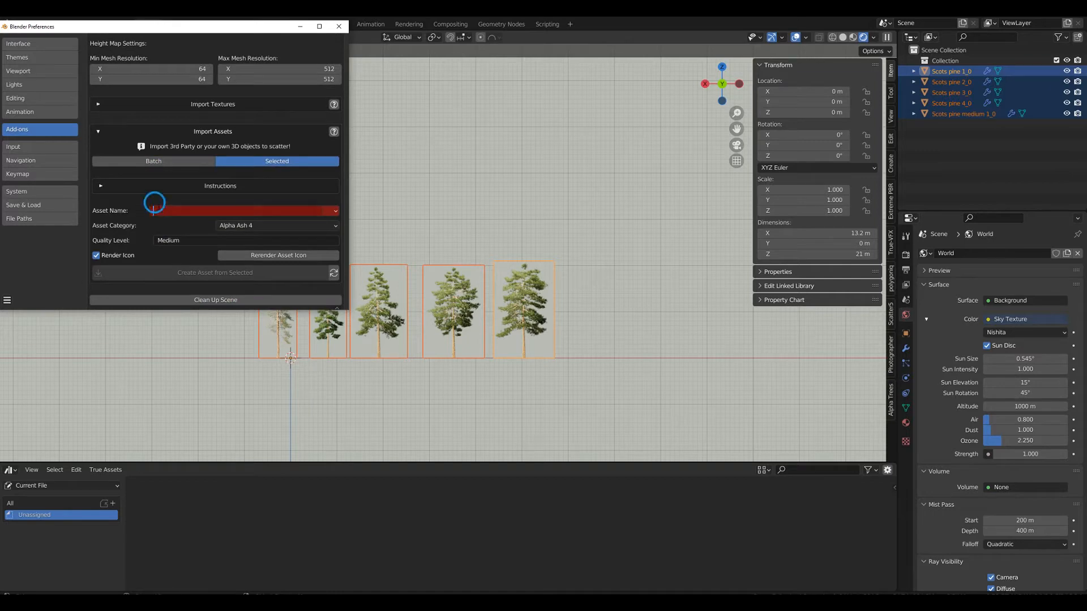
Enter 'Alpha ScotsPine Wood' as the asset name and category
{"action": "type", "text": "Alp"}
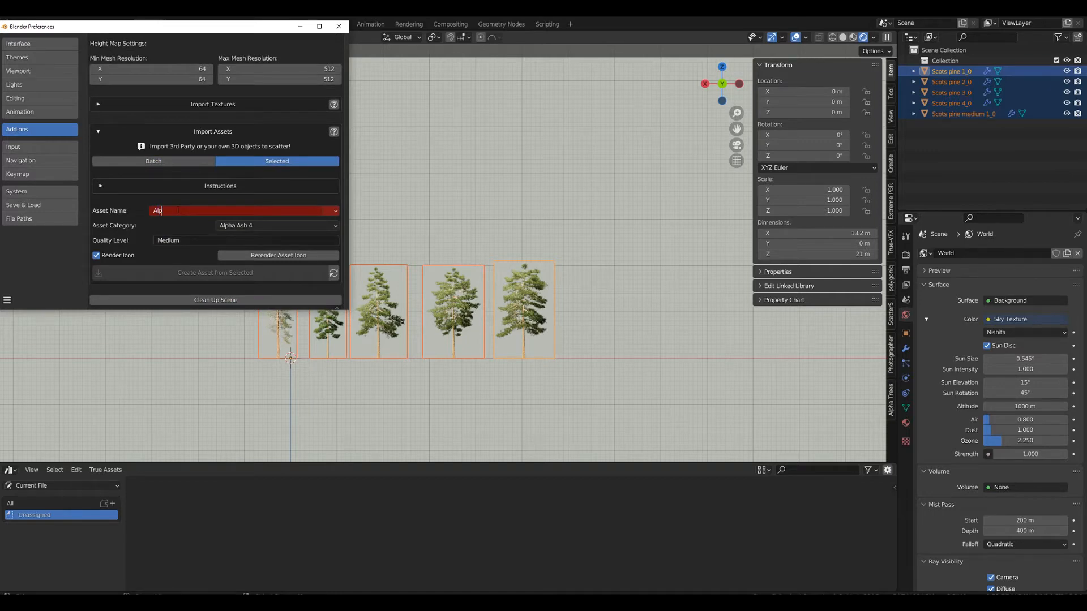
{"action": "type", "text": "ha"}
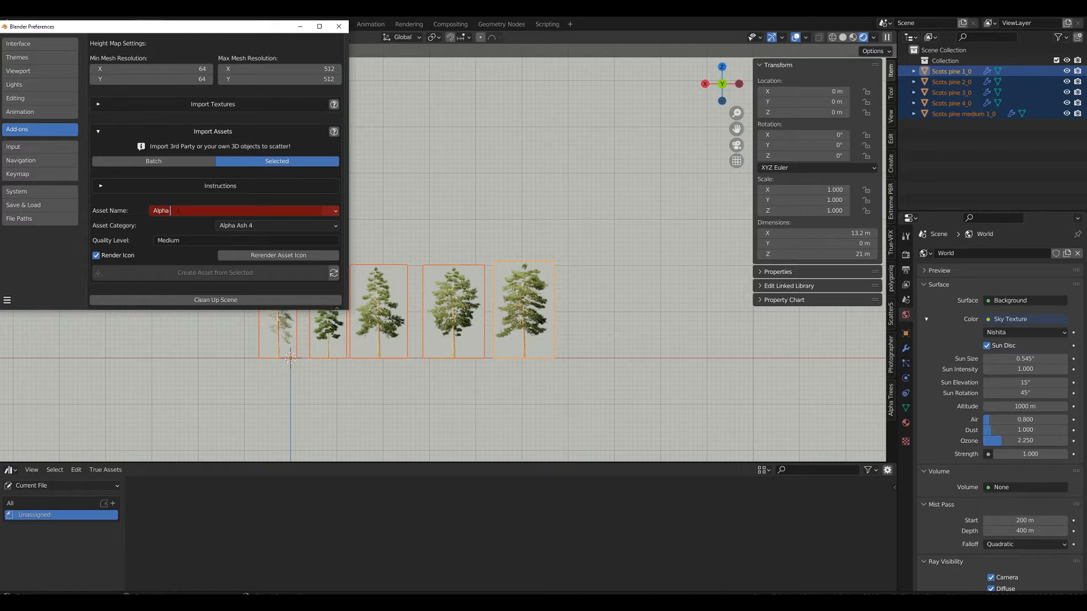
{"action": "type", "text": "Scots"}
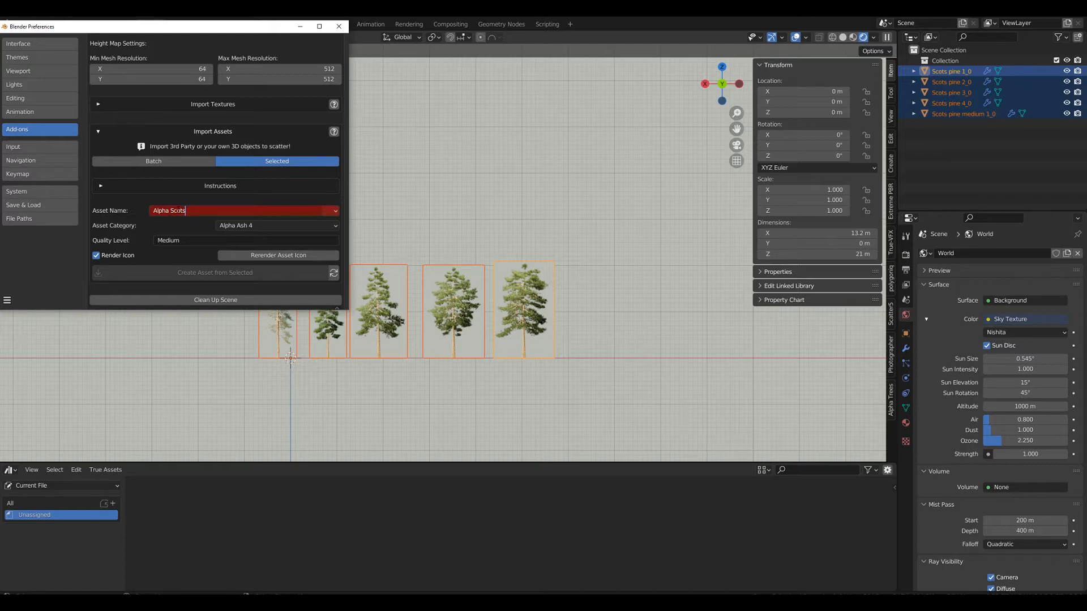
{"action": "type", "text": "Pine"}
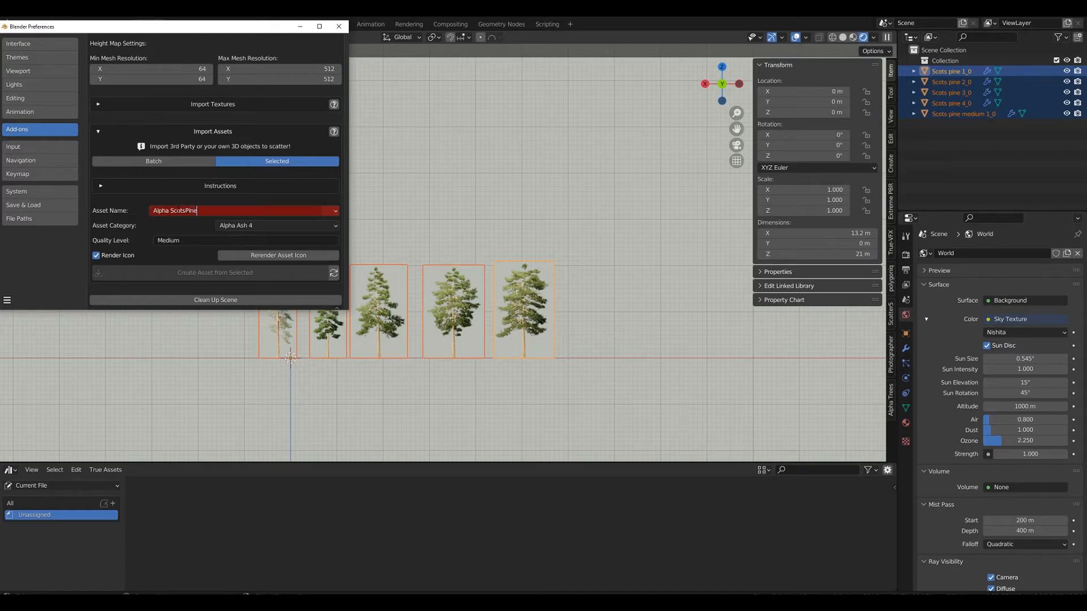
{"action": "type", "text": "Wood"}
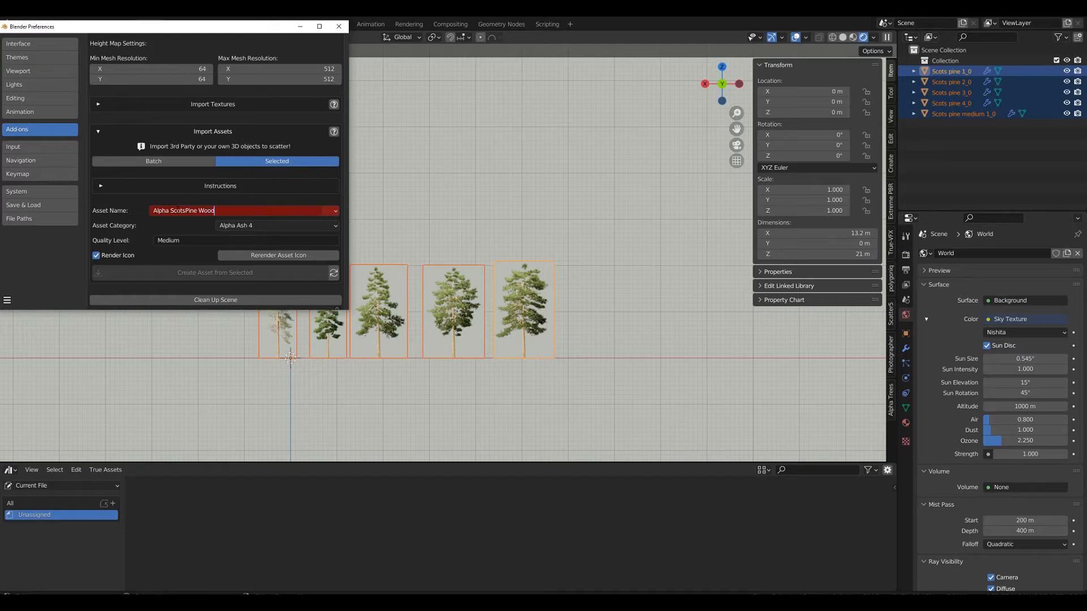
{"action": "double_click", "coordinate": [184, 210]}
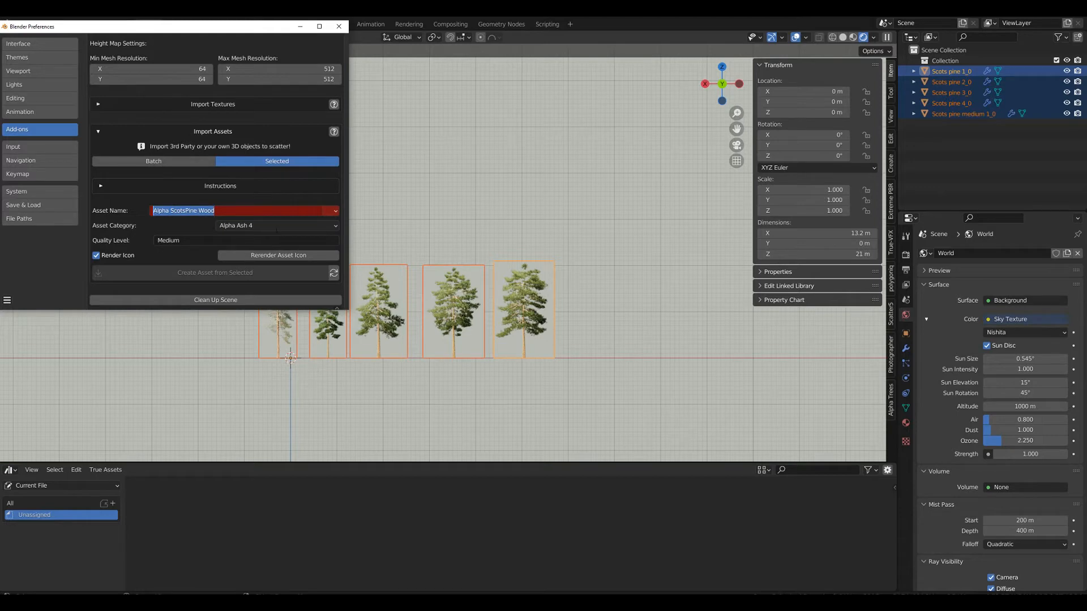
{"action": "left_click", "coordinate": [275, 225]}
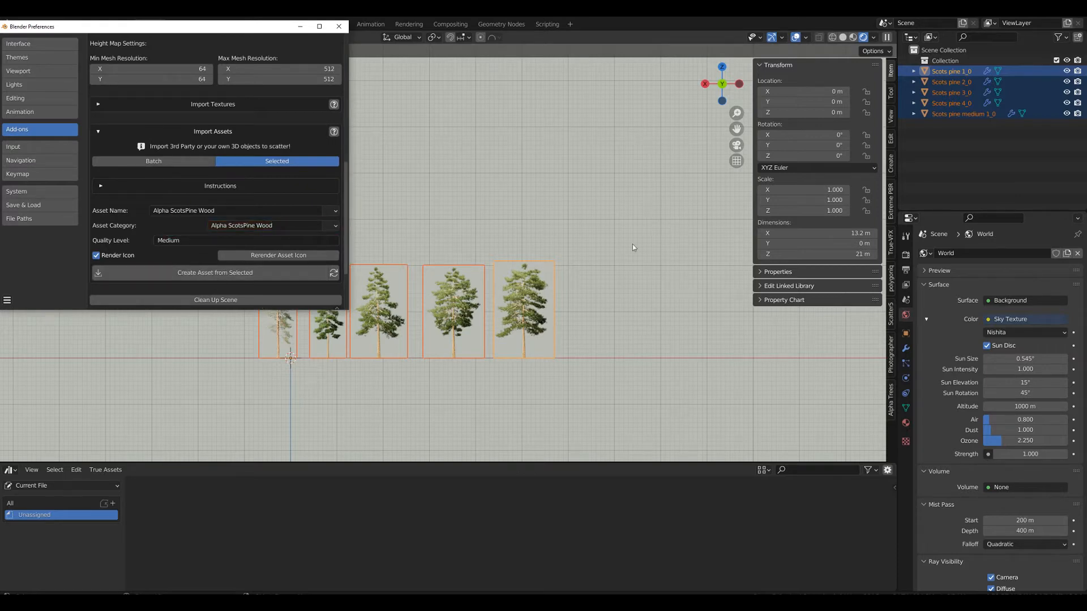
{"action": "mouse_move", "coordinate": [413, 269]}
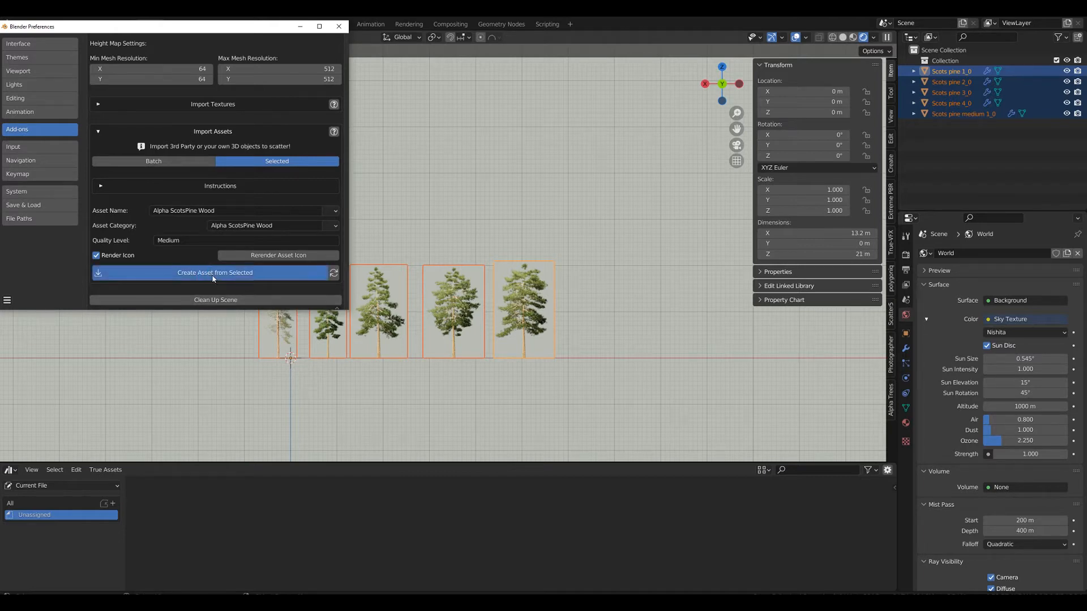
Create the Alpha ScotsPine Wood asset from the pines, close Preferences, and start a new file
{"action": "left_click", "coordinate": [215, 271]}
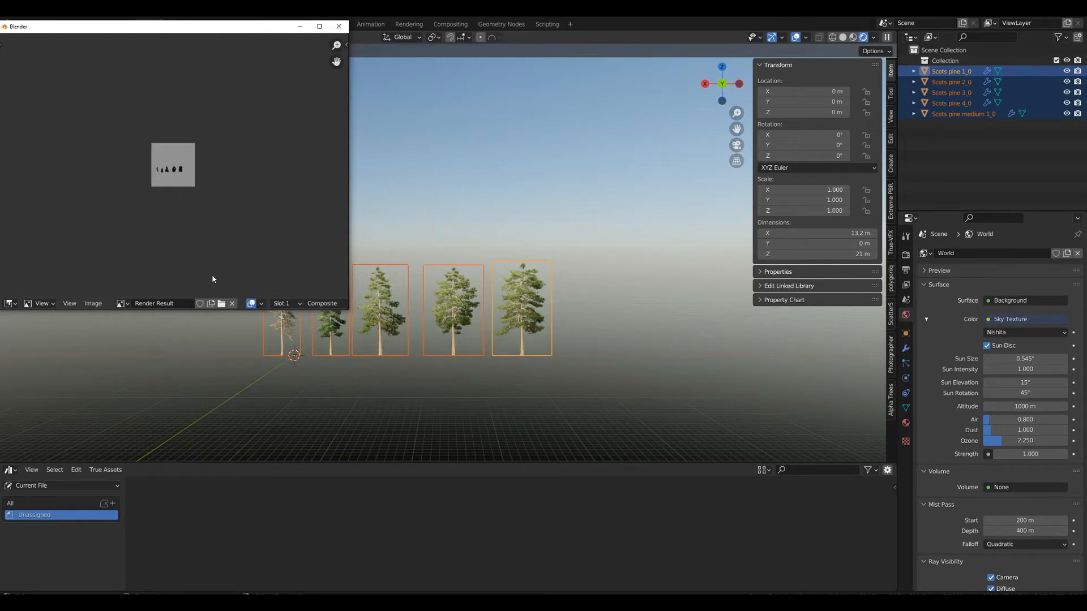
{"action": "mouse_move", "coordinate": [374, 58]}
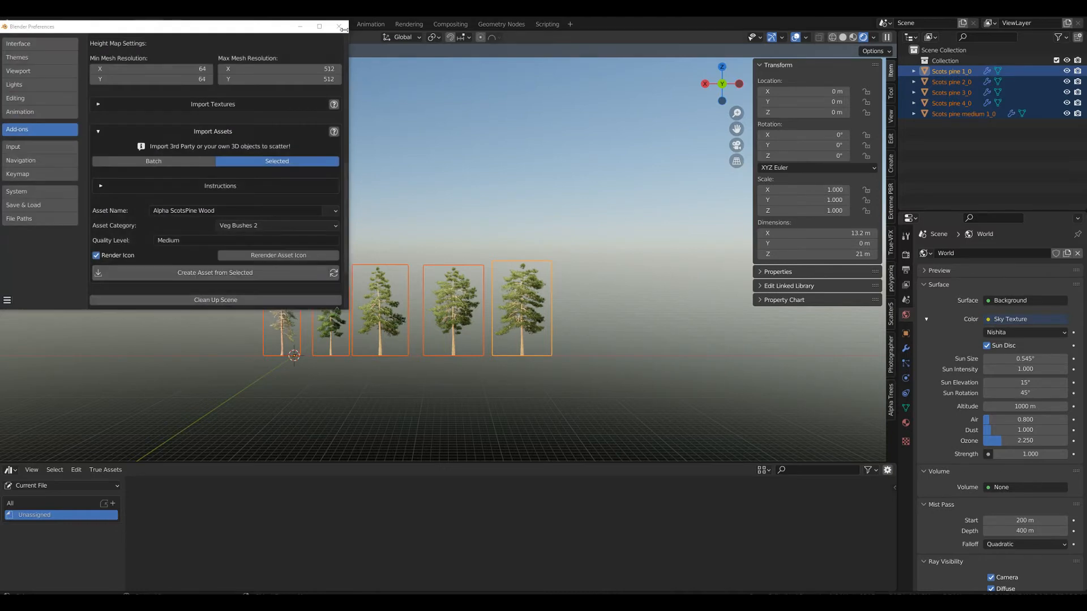
{"action": "left_click", "coordinate": [340, 27]}
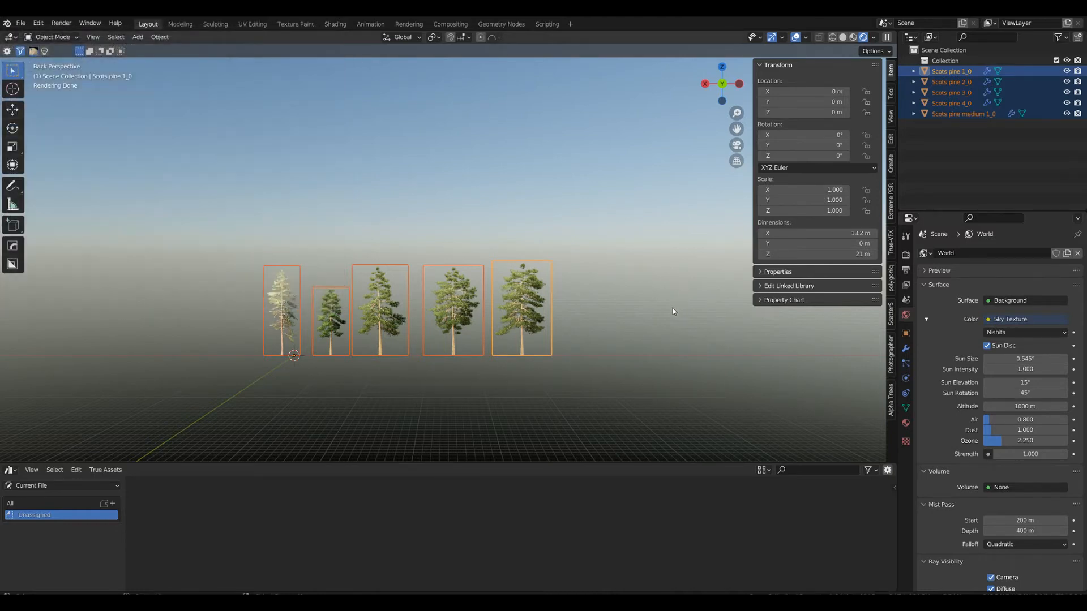
{"action": "left_click", "coordinate": [20, 23]}
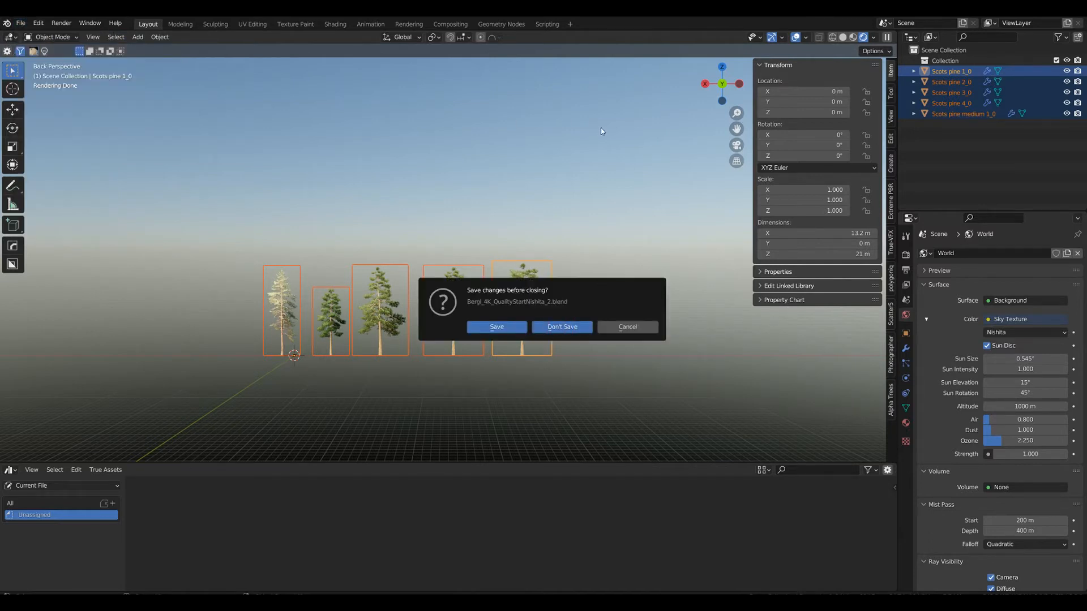
Discard the pine file and pick Rocky_Cliffs from the Bergmlr Heightmaps library
{"action": "left_click", "coordinate": [561, 326]}
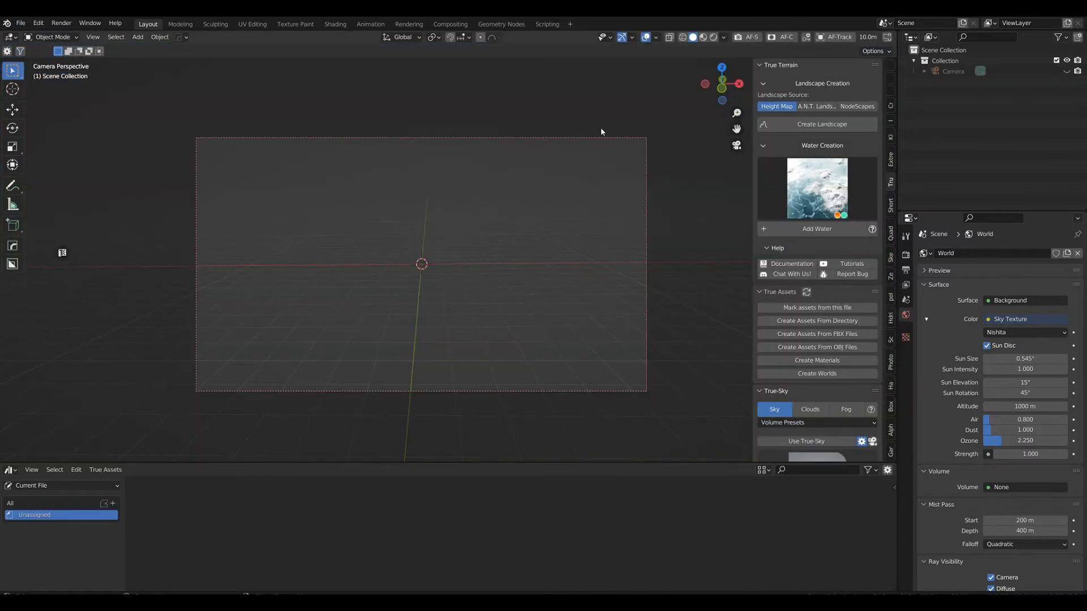
{"action": "left_click", "coordinate": [41, 485]}
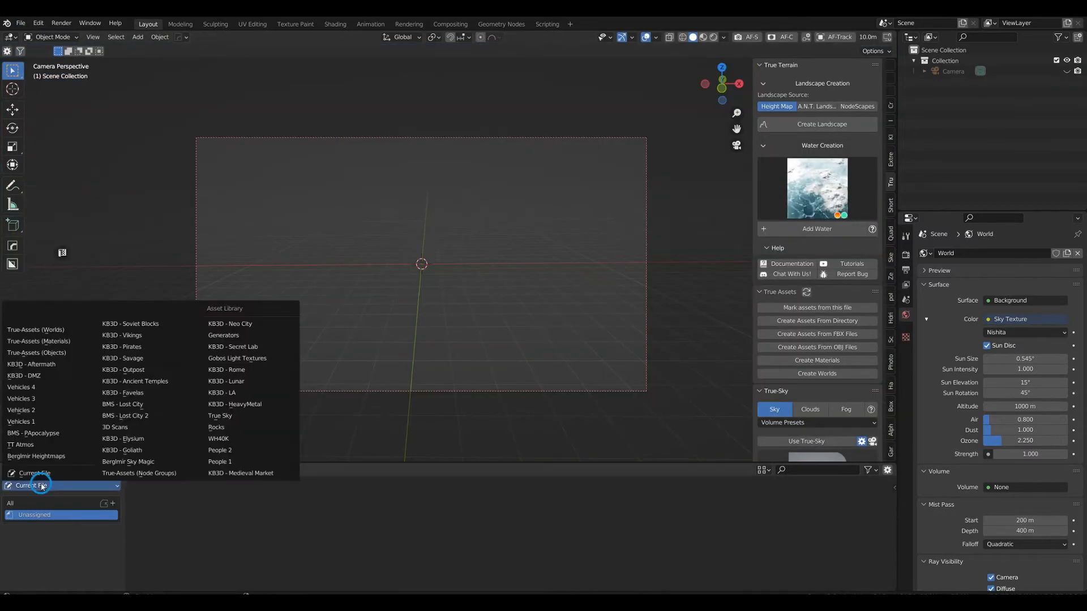
{"action": "left_click", "coordinate": [36, 457]}
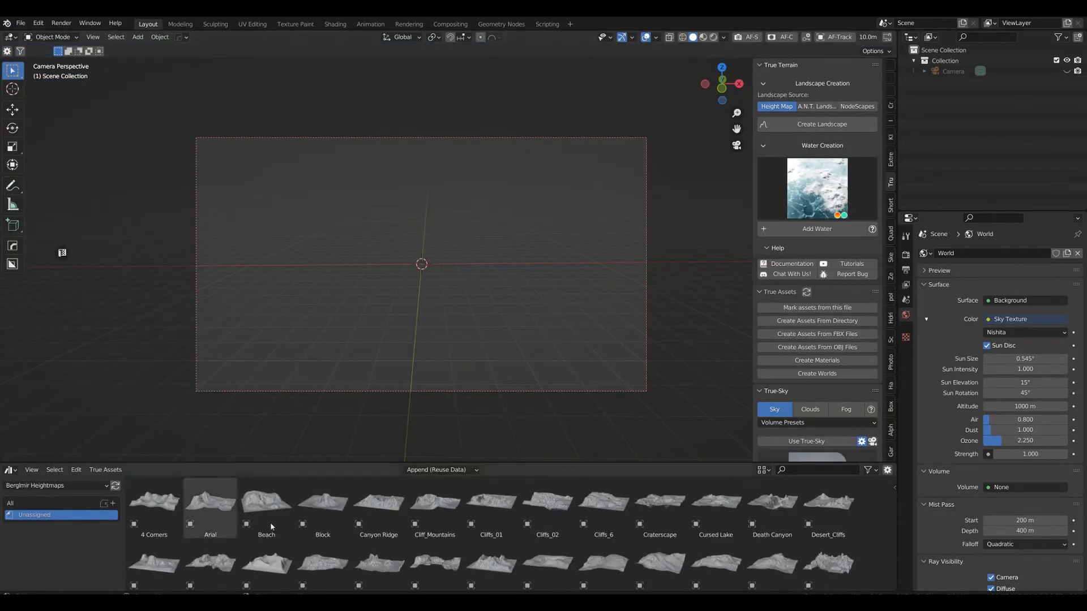
{"action": "scroll", "scroll_direction": "down", "scroll_amount": 3}
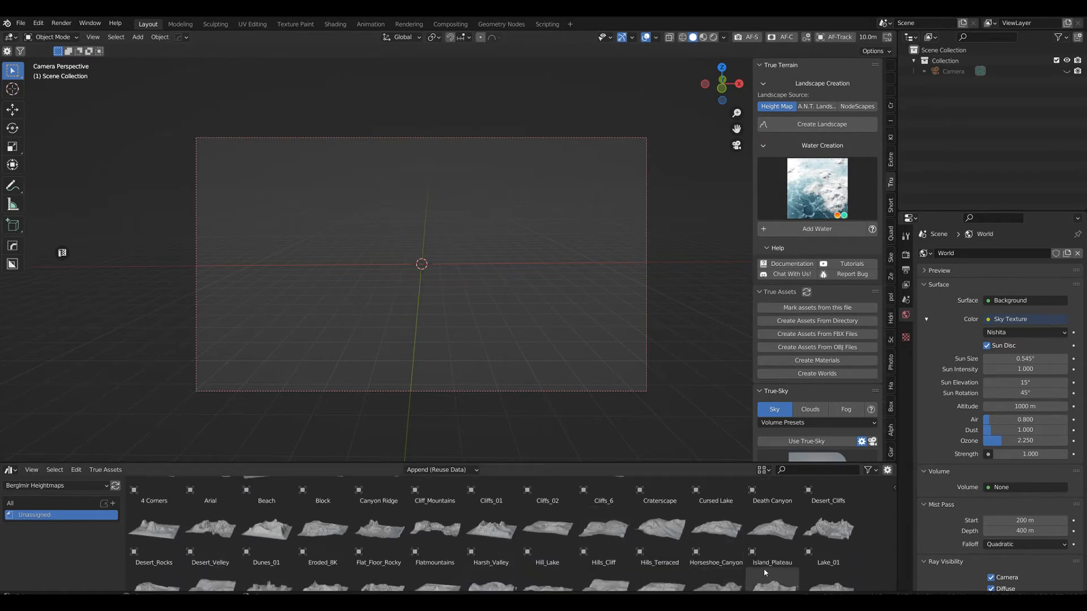
{"action": "scroll", "scroll_direction": "down", "scroll_amount": 3}
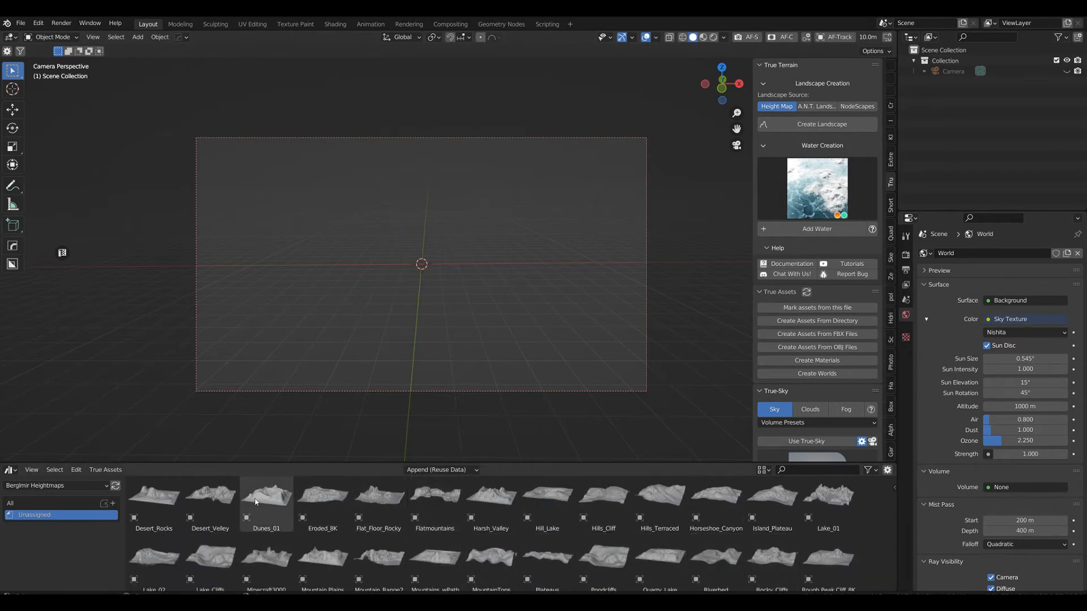
{"action": "scroll", "scroll_direction": "down", "scroll_amount": 3}
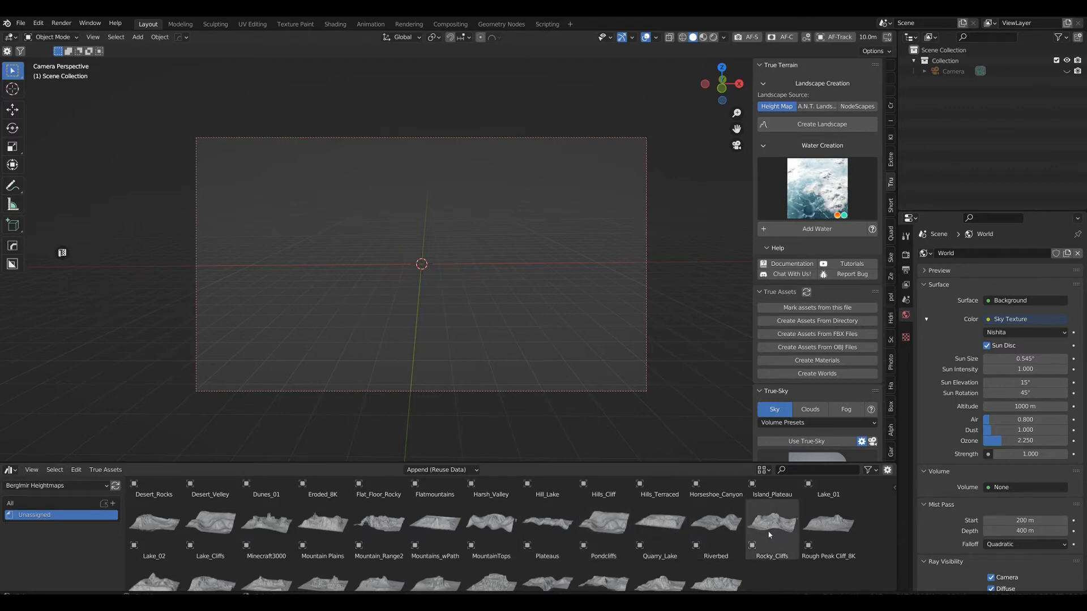
{"action": "left_click", "coordinate": [771, 527]}
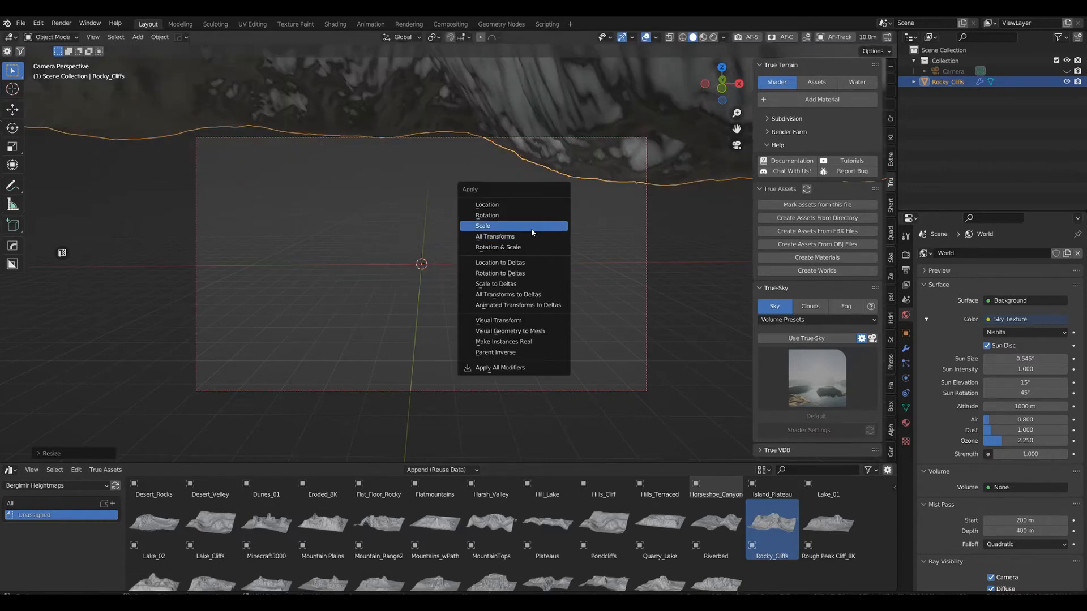
Apply the Rocky_Cliffs scale, check its modifiers, and frame the cliffs in the camera view
{"action": "left_click", "coordinate": [482, 226]}
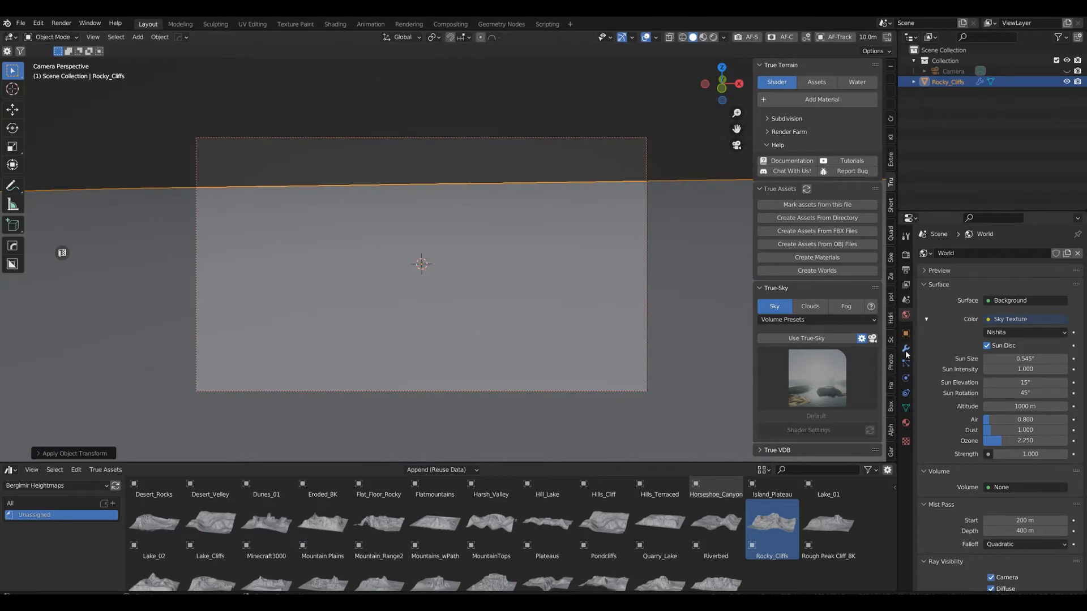
{"action": "left_click", "coordinate": [906, 350]}
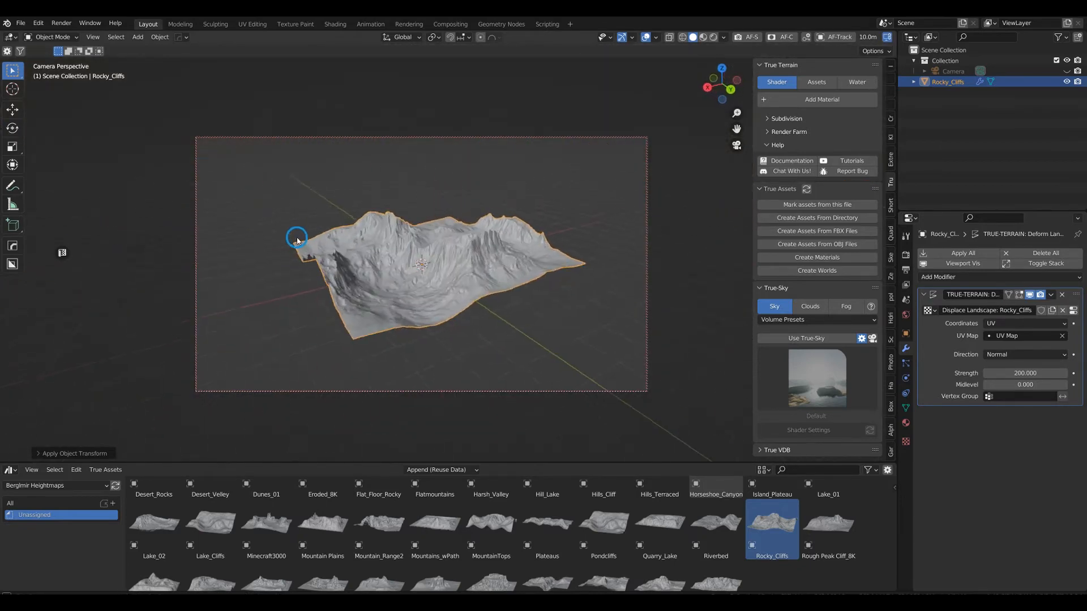
{"action": "left_click_drag", "start_coordinate": [296, 237], "coordinate": [453, 298]}
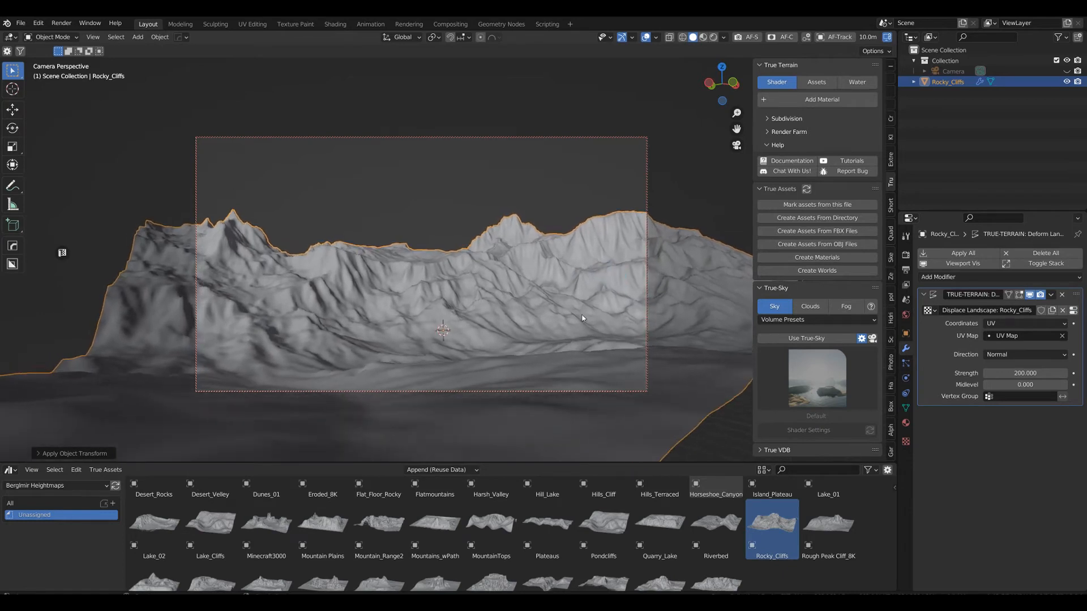
{"action": "mouse_move", "coordinate": [834, 58]}
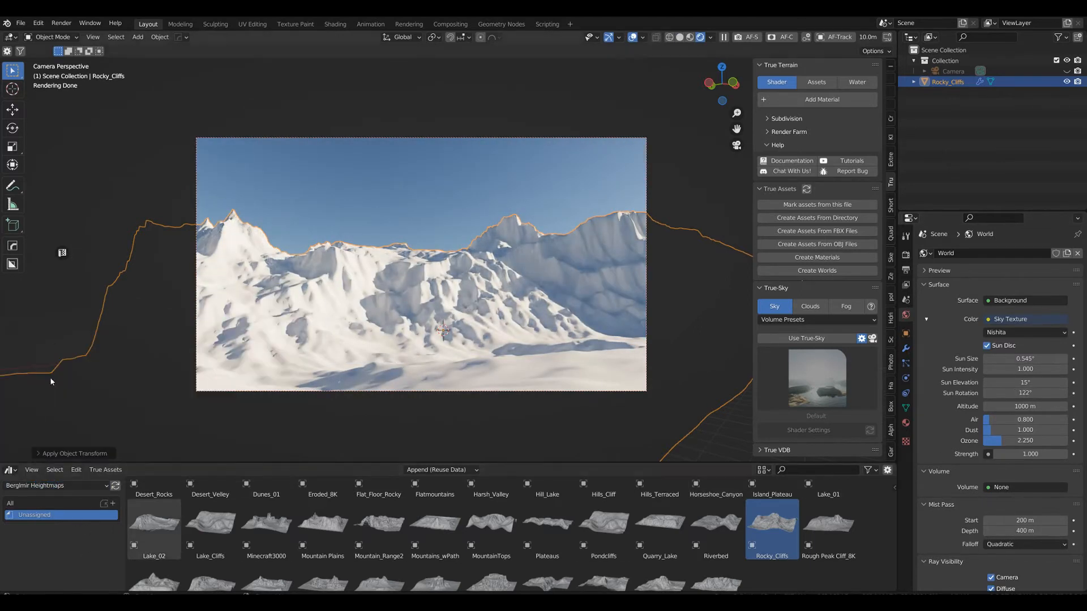
Switch to the True Terrain material presets to apply Berg Terrain 4
{"action": "left_click", "coordinate": [56, 485]}
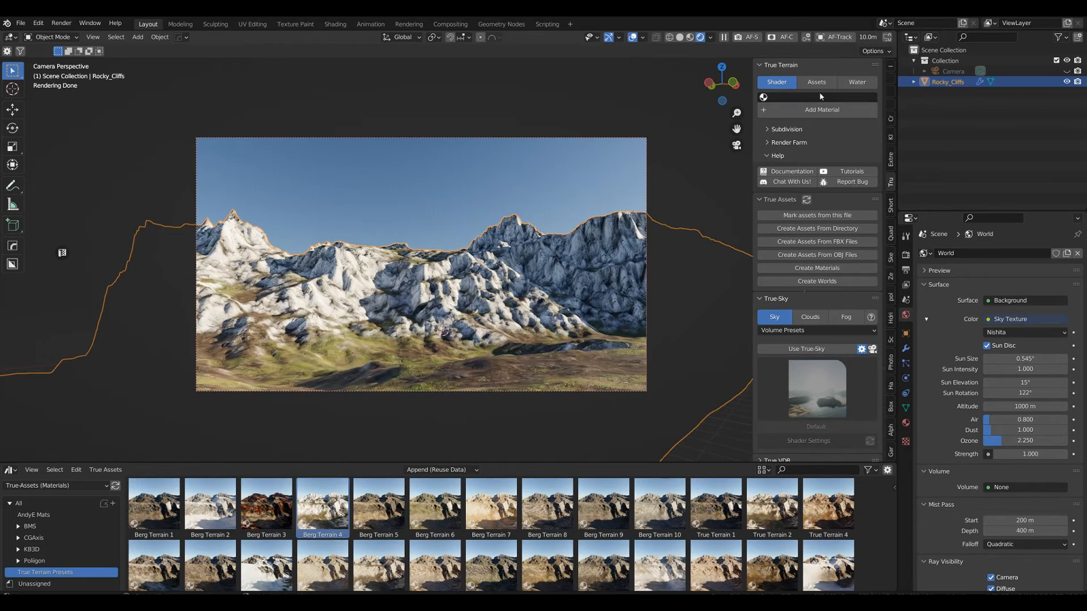
Set the scatter Particle Type to Alpha ScotsPine Wood and add it to the terrain
{"action": "left_click", "coordinate": [816, 82]}
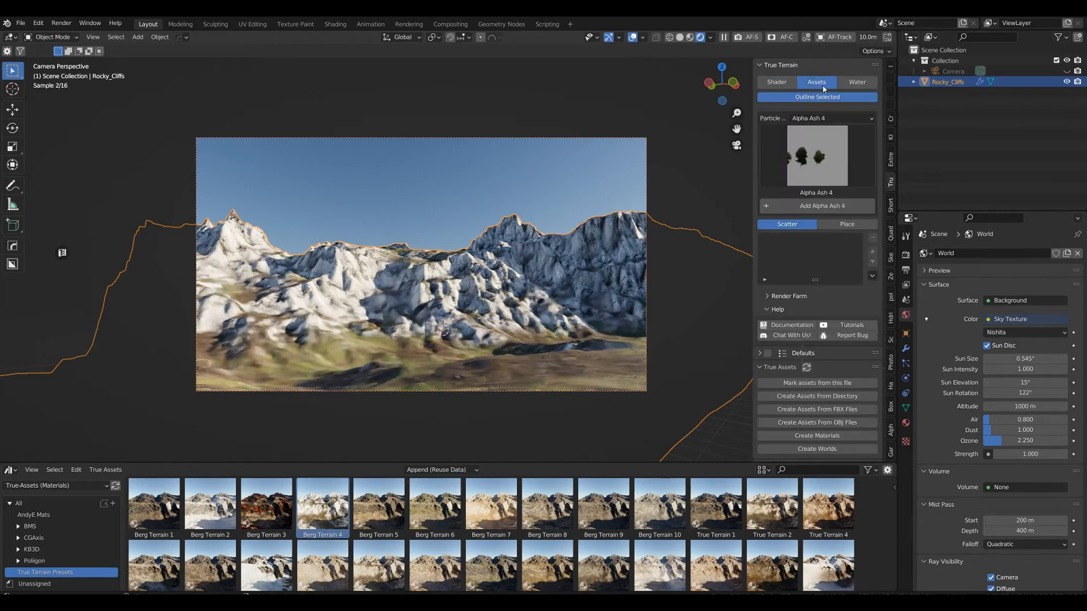
{"action": "left_click", "coordinate": [830, 117]}
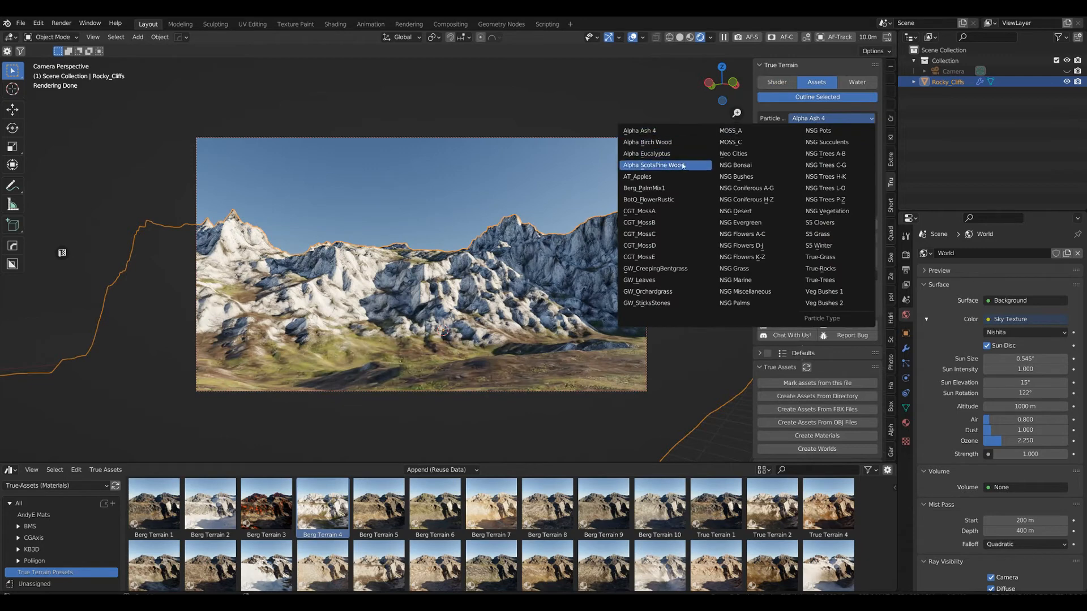
{"action": "mouse_move", "coordinate": [676, 168]}
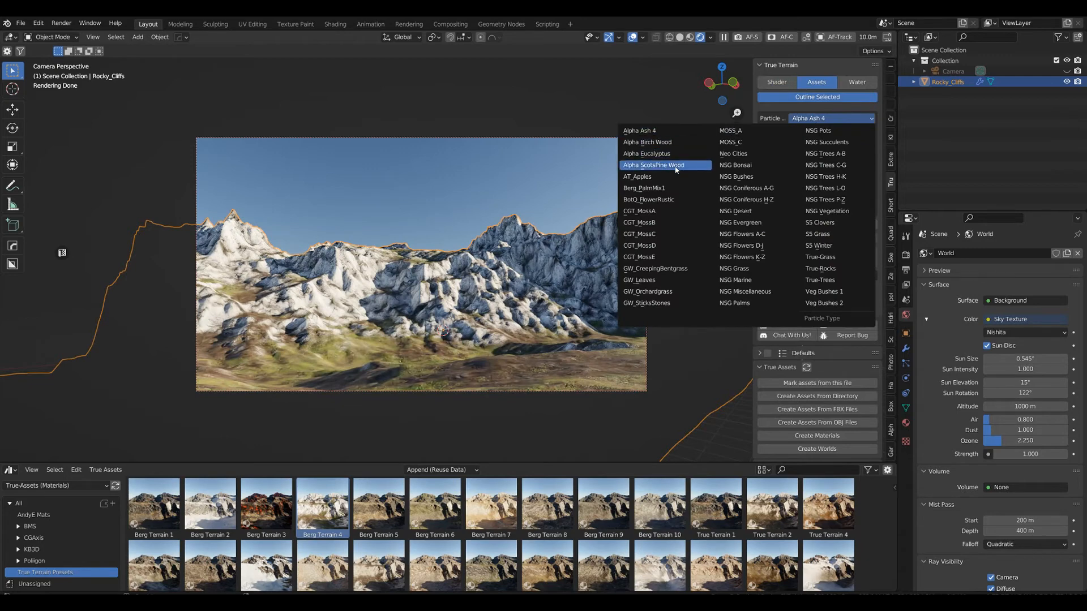
{"action": "left_click", "coordinate": [653, 165]}
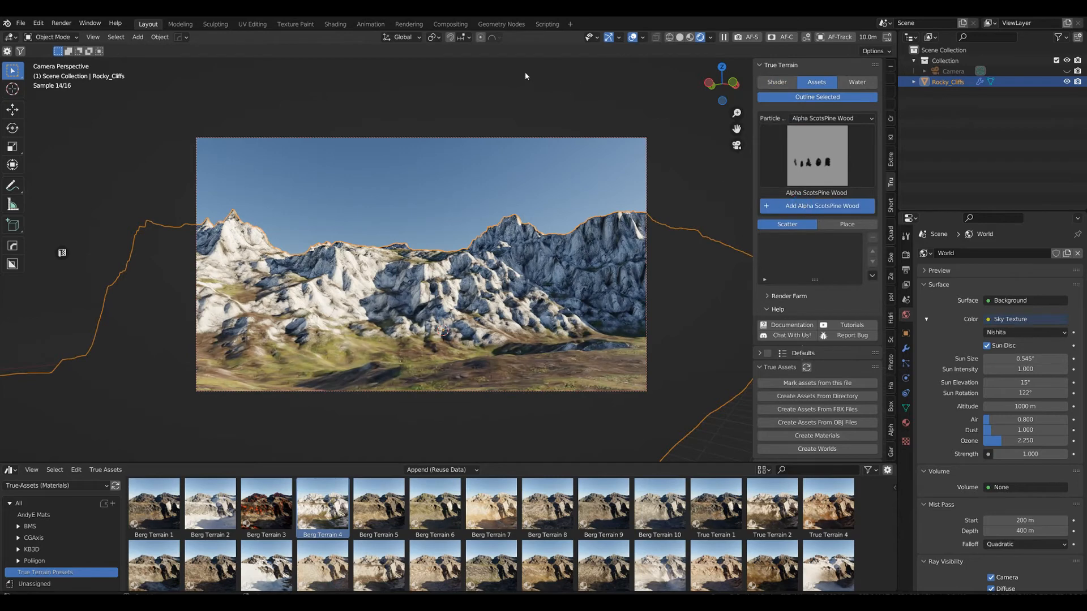
{"action": "left_click", "coordinate": [822, 206]}
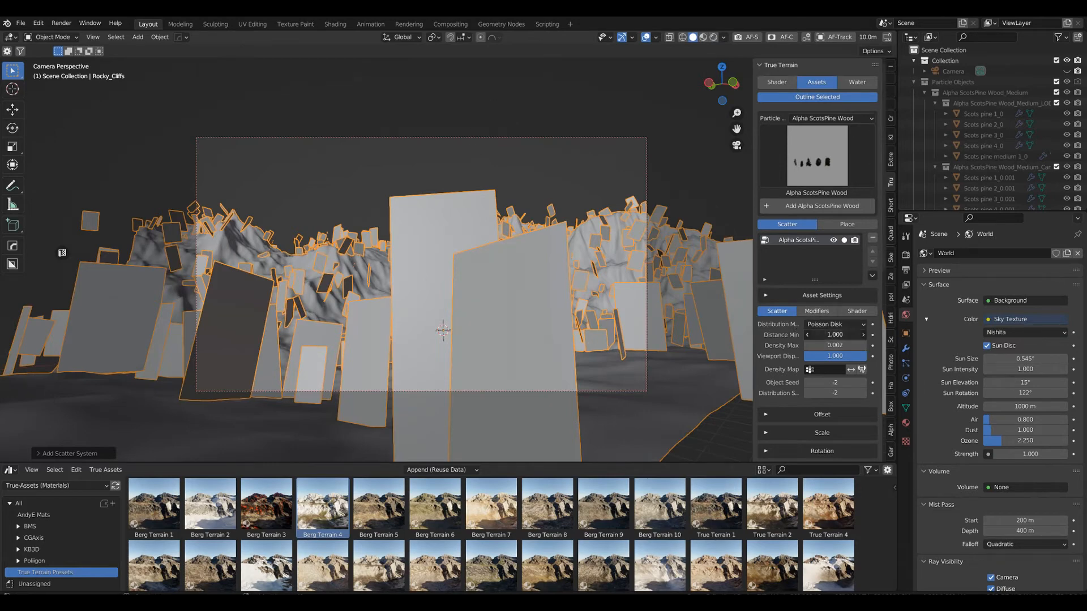
Add camera culling using the scene Camera, plus a slope mask, to the pine scatter
{"action": "left_click", "coordinate": [815, 310]}
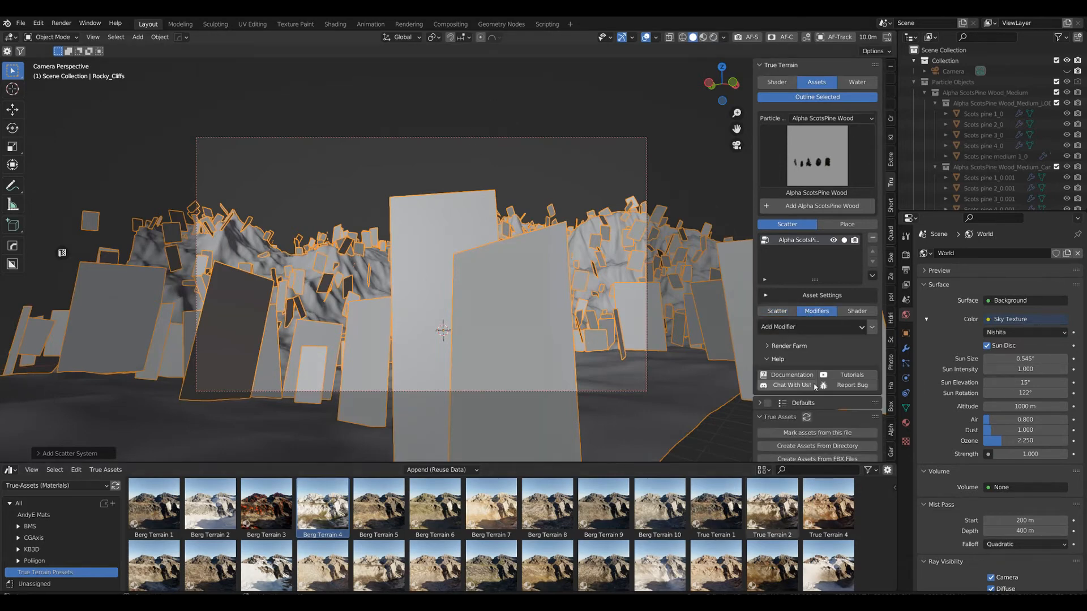
{"action": "left_click", "coordinate": [812, 326]}
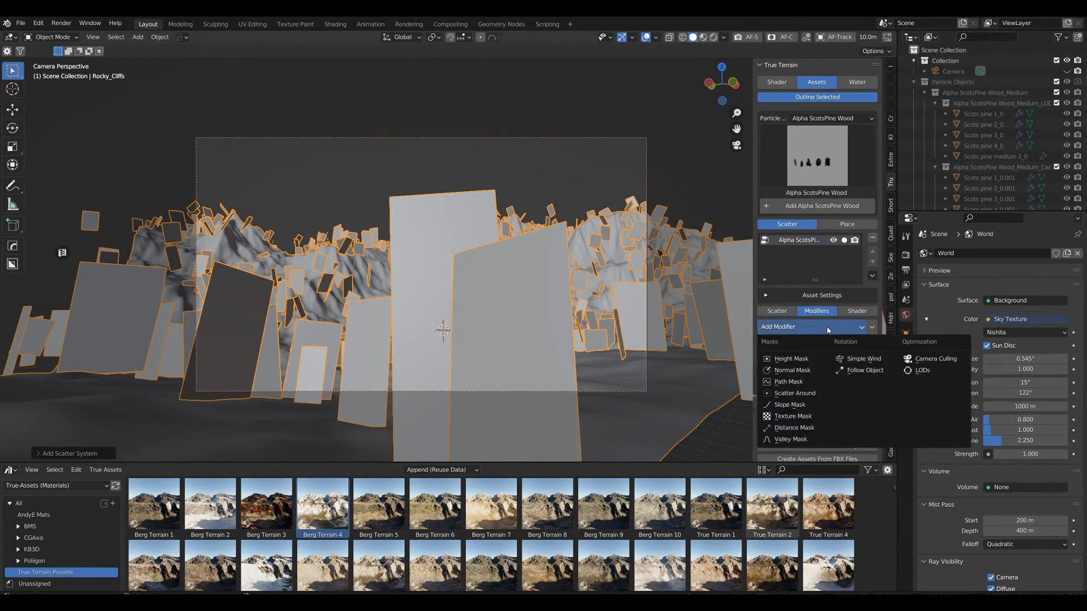
{"action": "left_click", "coordinate": [933, 358]}
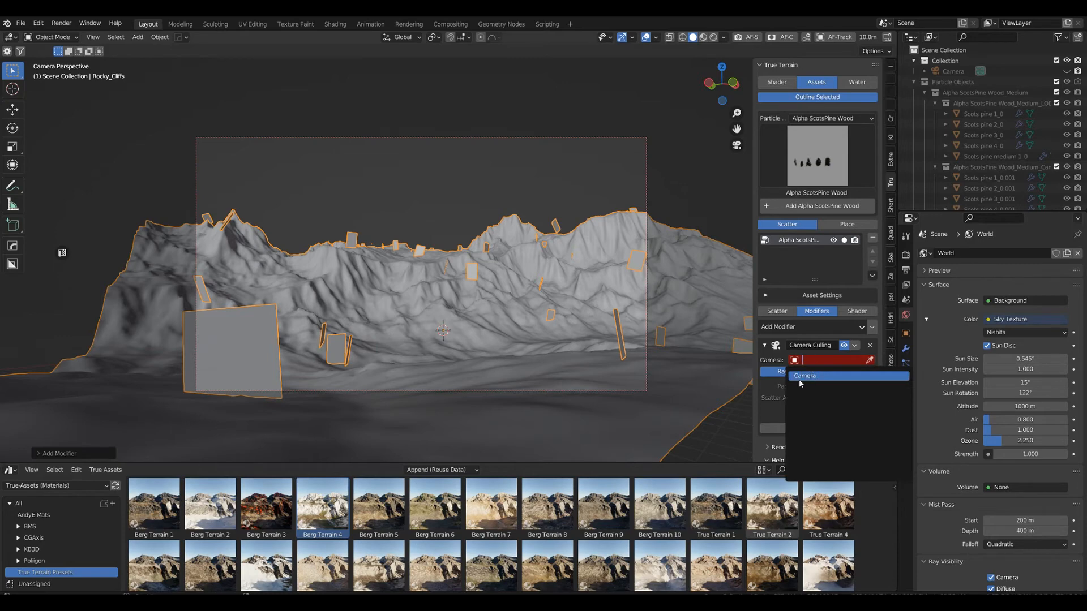
{"action": "left_click", "coordinate": [805, 376]}
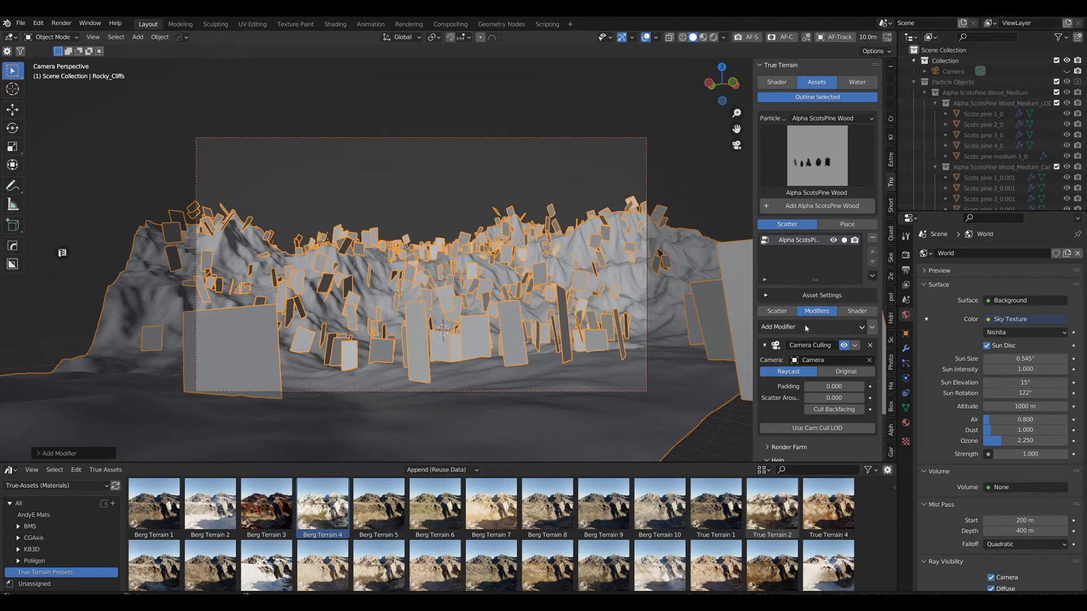
{"action": "left_click", "coordinate": [804, 326]}
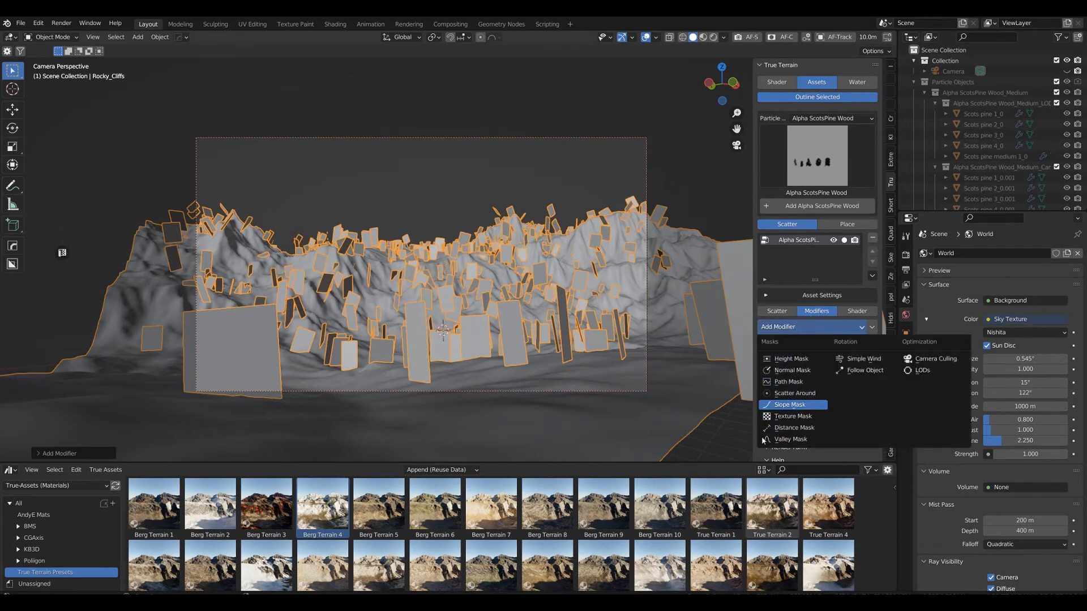
{"action": "left_click", "coordinate": [790, 404]}
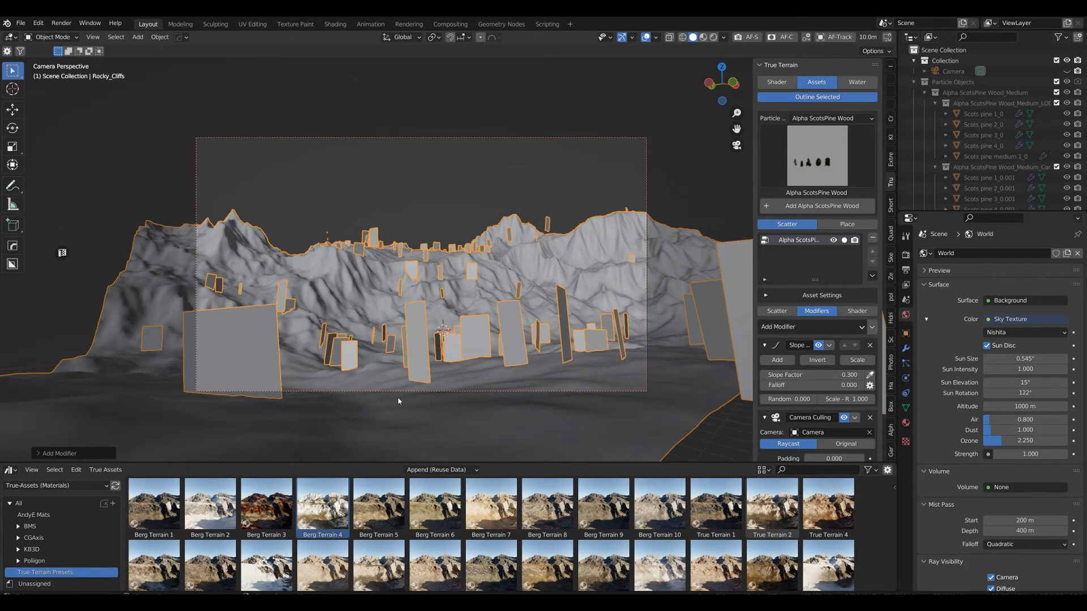
Add a Follow Object modifier facing the Camera with cards rotated 90 degrees
{"action": "left_click", "coordinate": [778, 327]}
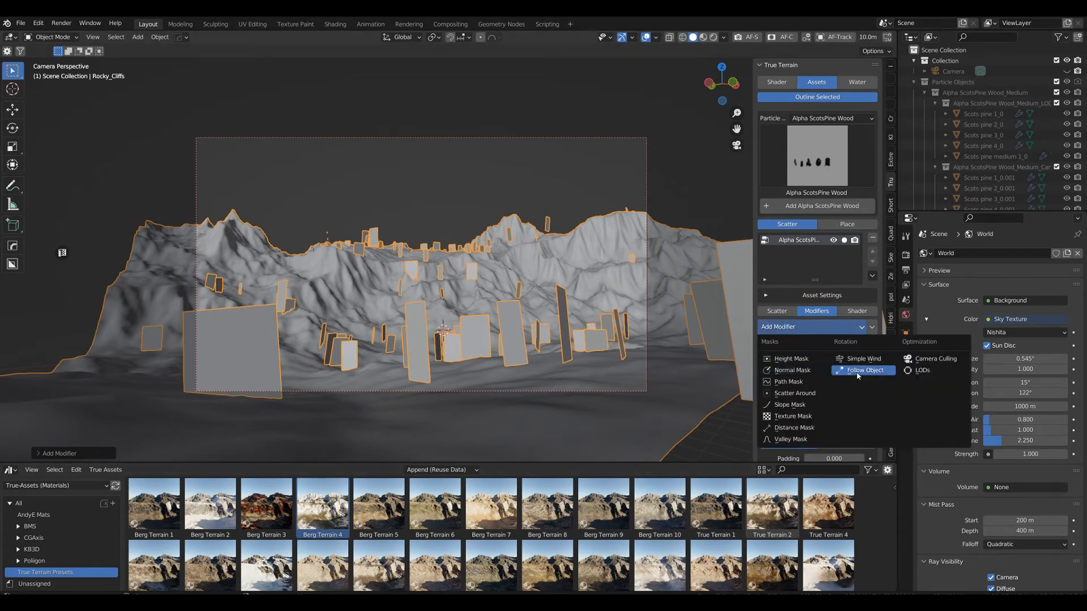
{"action": "left_click", "coordinate": [788, 404]}
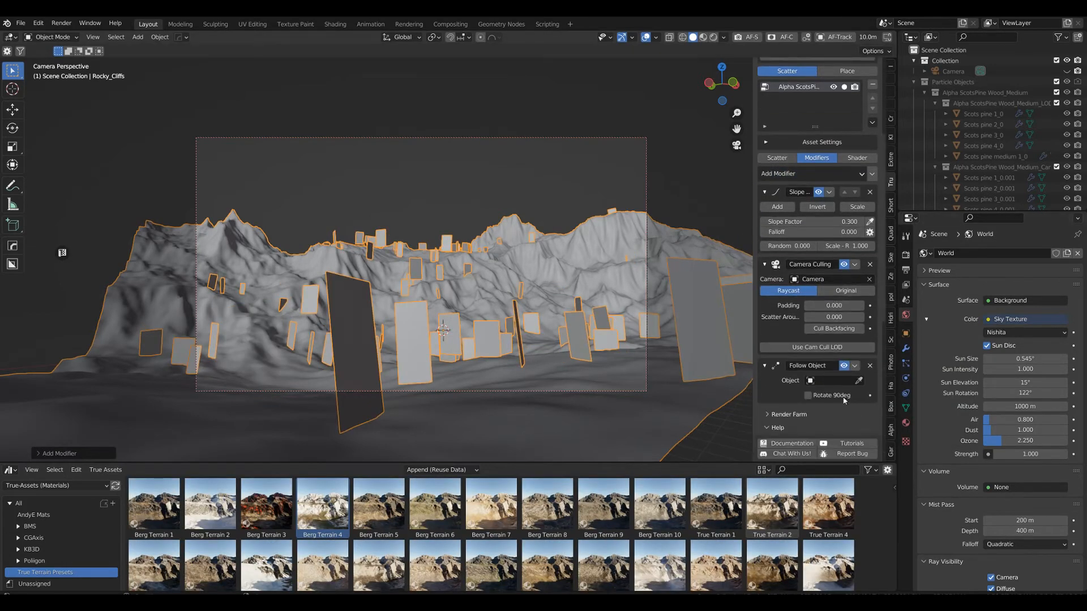
{"action": "left_click", "coordinate": [832, 329]}
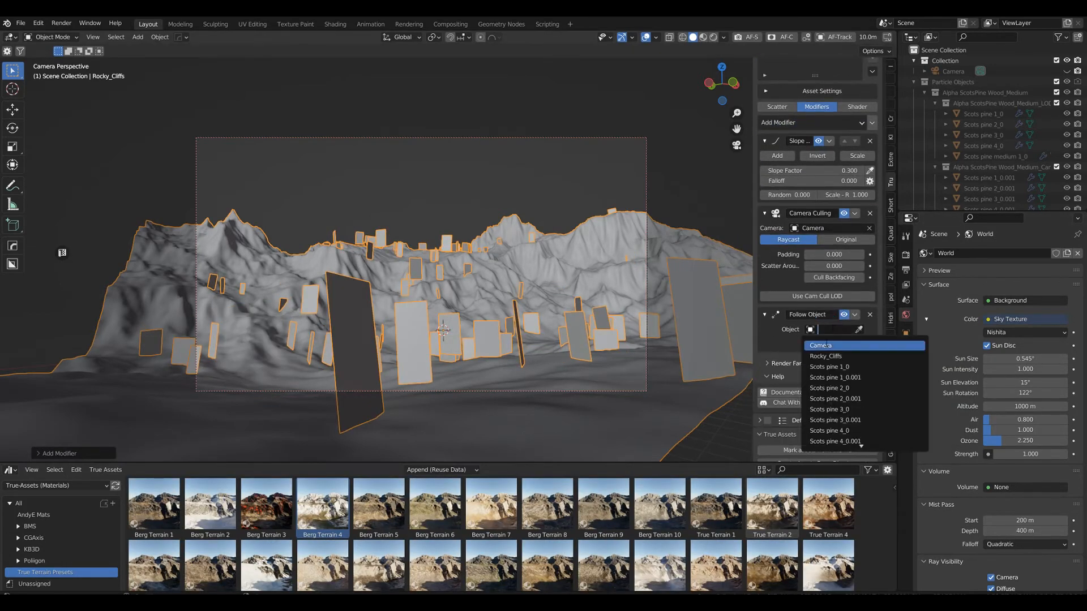
{"action": "left_click", "coordinate": [821, 345]}
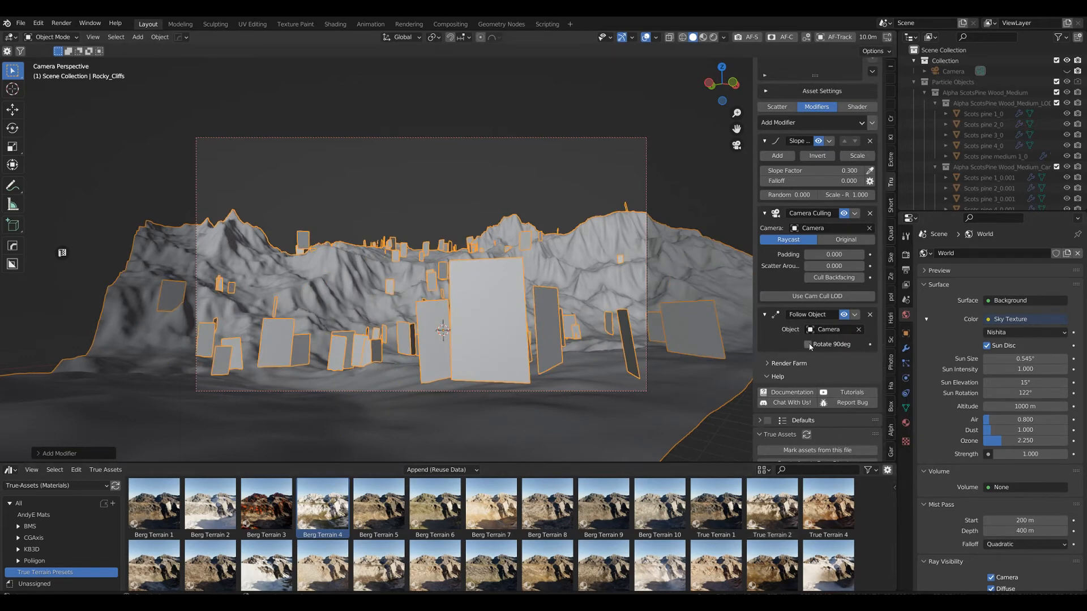
{"action": "left_click", "coordinate": [808, 345]}
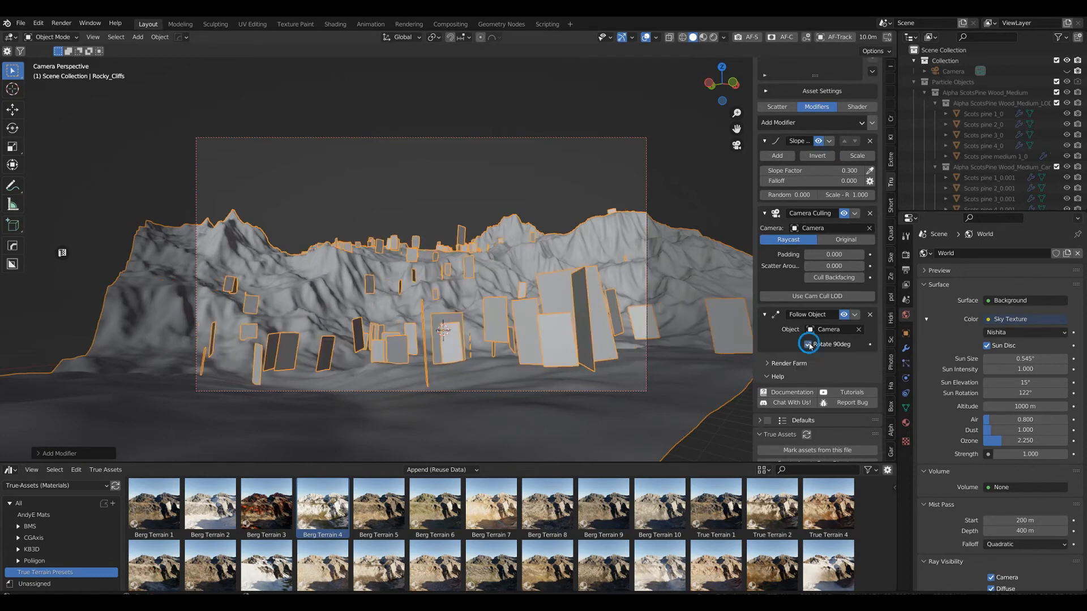
{"action": "left_click", "coordinate": [807, 344]}
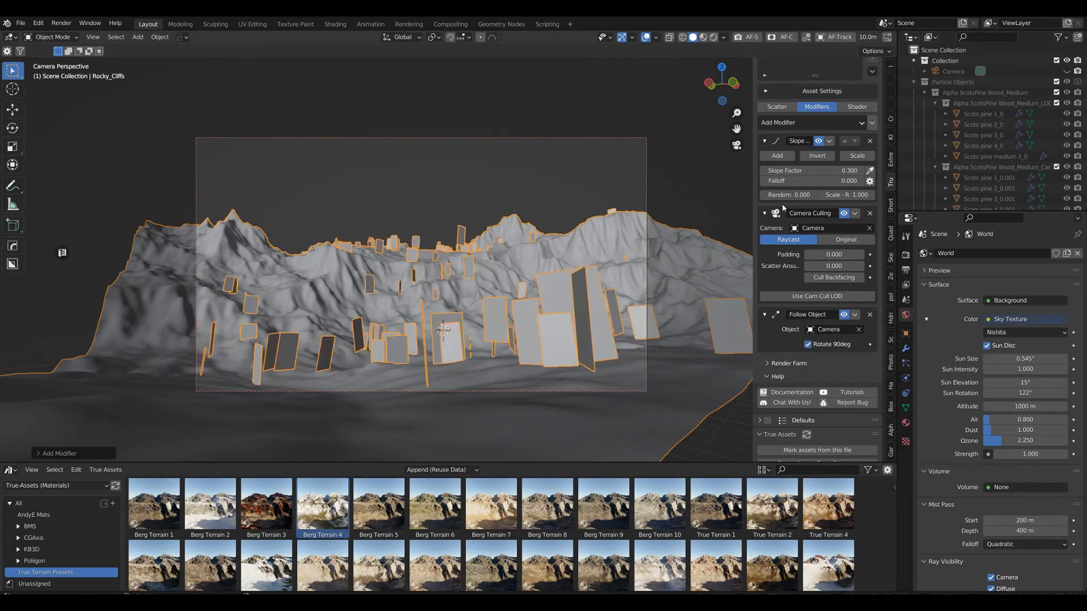
{"action": "left_click", "coordinate": [776, 158]}
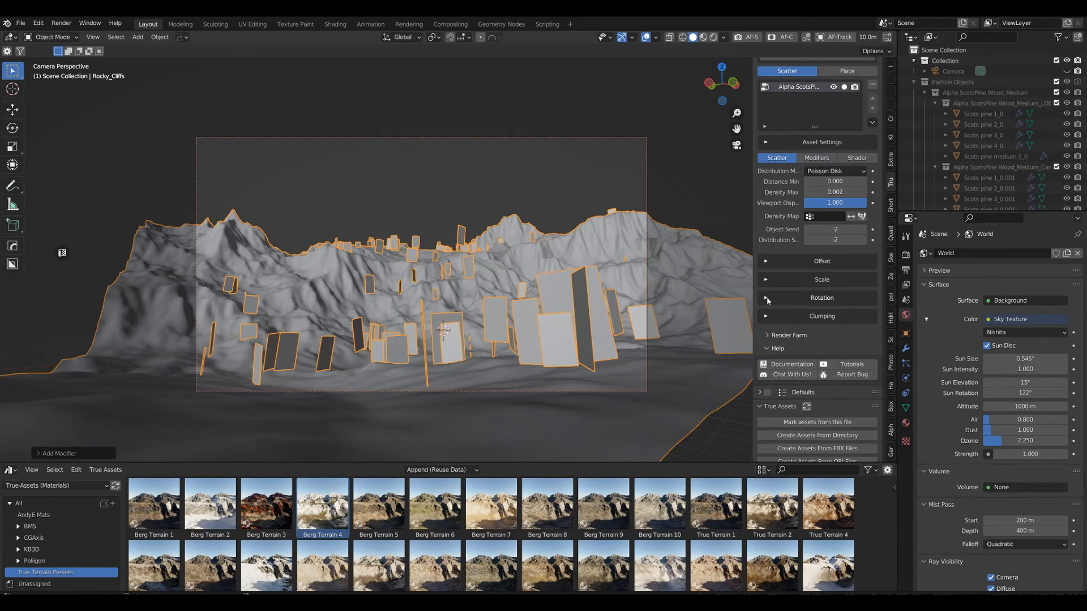
Stand the pine cards nearly upright with Normal Amount 0.003 and raise Offset to 0.200
{"action": "left_click", "coordinate": [821, 297]}
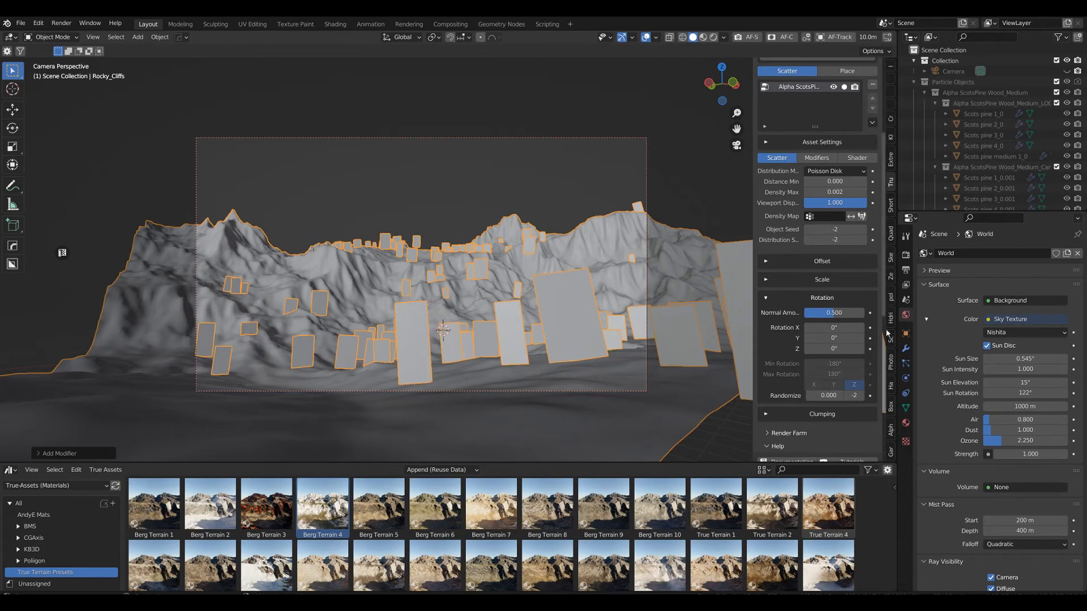
{"action": "left_click_drag", "start_coordinate": [846, 312], "coordinate": [836, 312]}
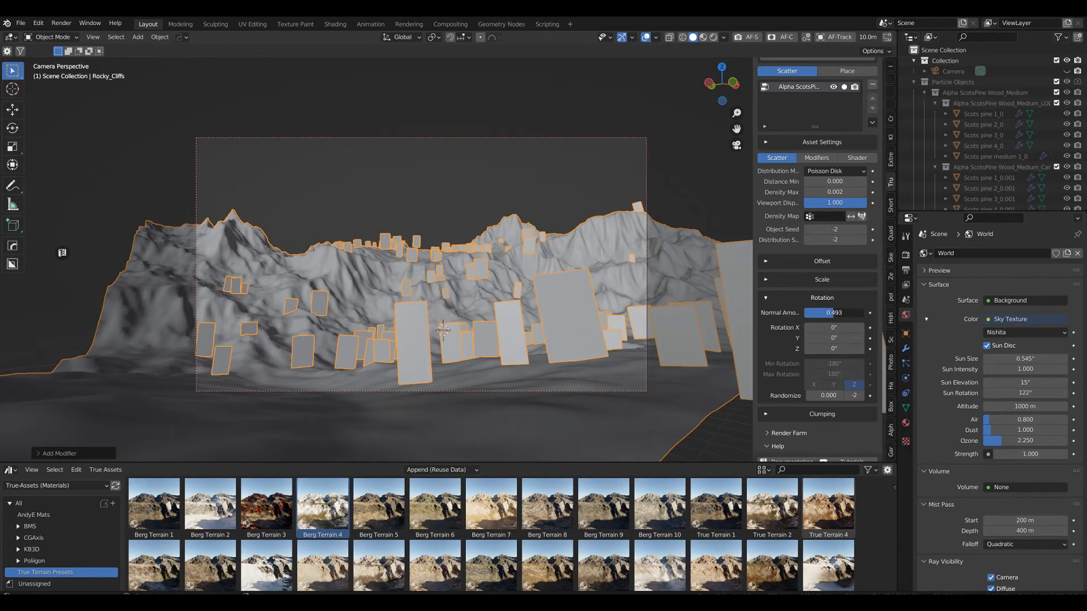
{"action": "left_click_drag", "start_coordinate": [831, 313], "coordinate": [812, 313]}
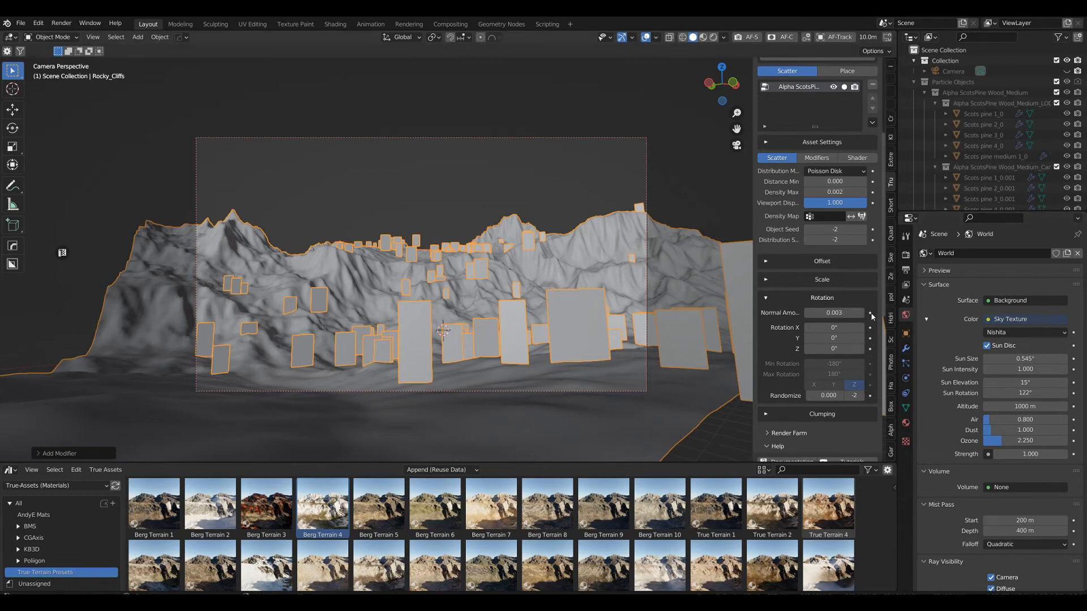
{"action": "mouse_move", "coordinate": [806, 265]}
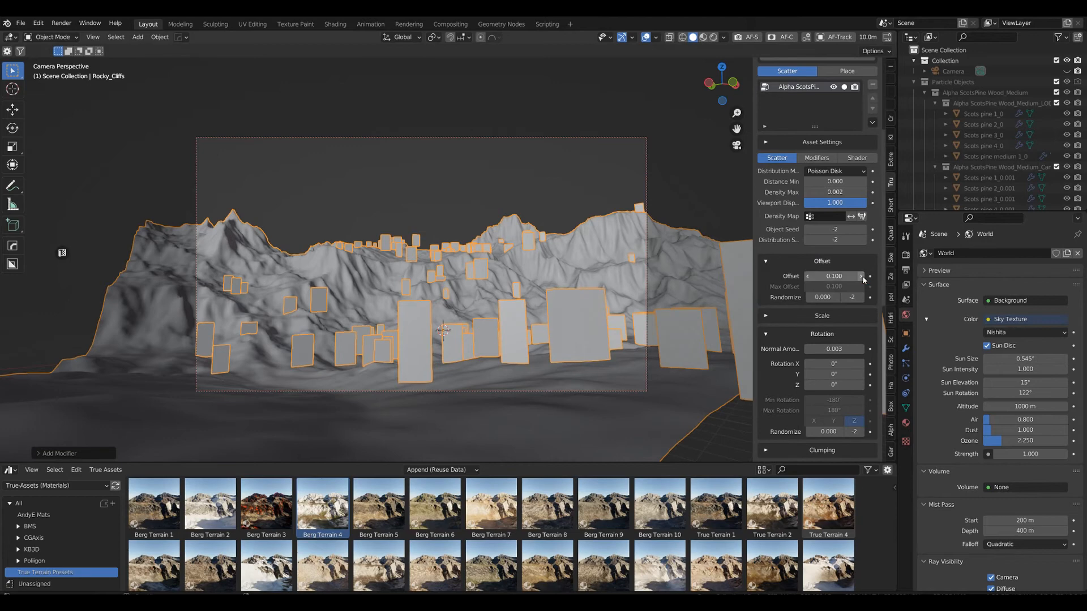
{"action": "left_click", "coordinate": [862, 275]}
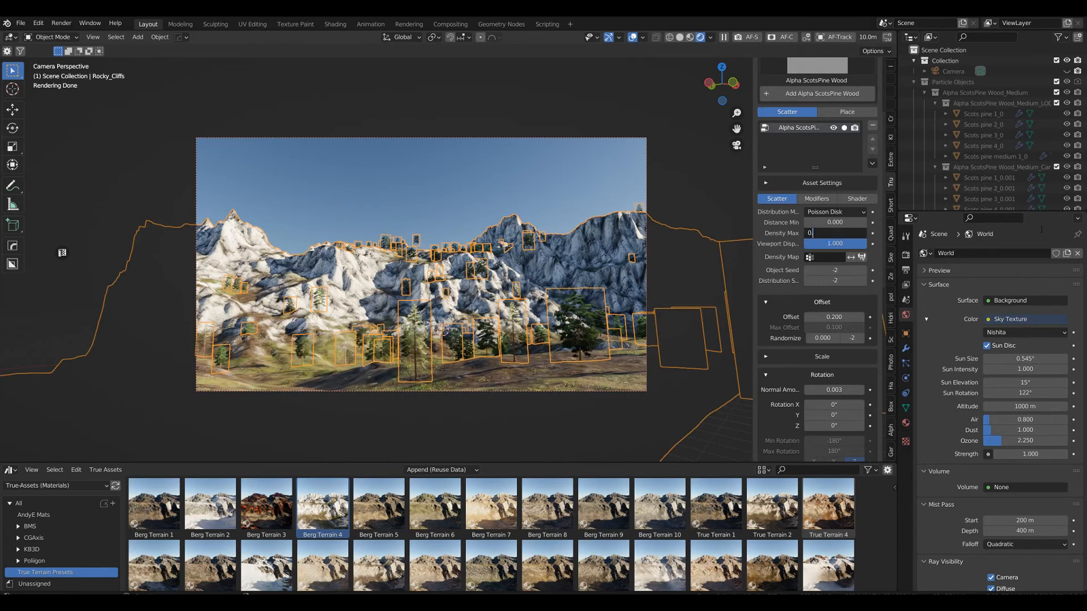
Raise the pine scatter's Density Max to 0.110 and preview the dense forest rendered
{"action": "type", "text": "0.01"}
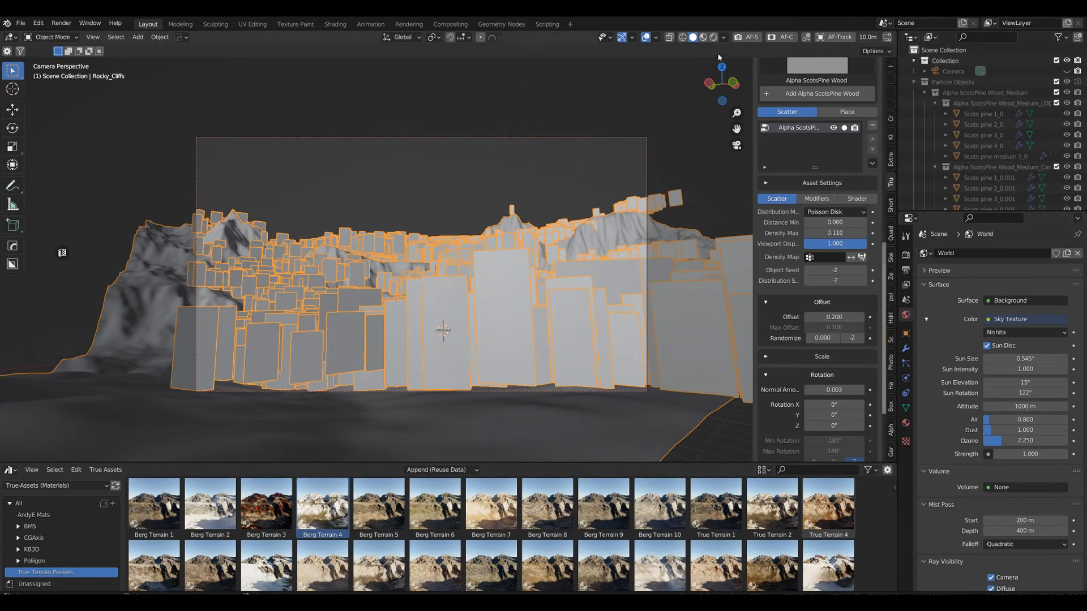
{"action": "left_click", "coordinate": [700, 37]}
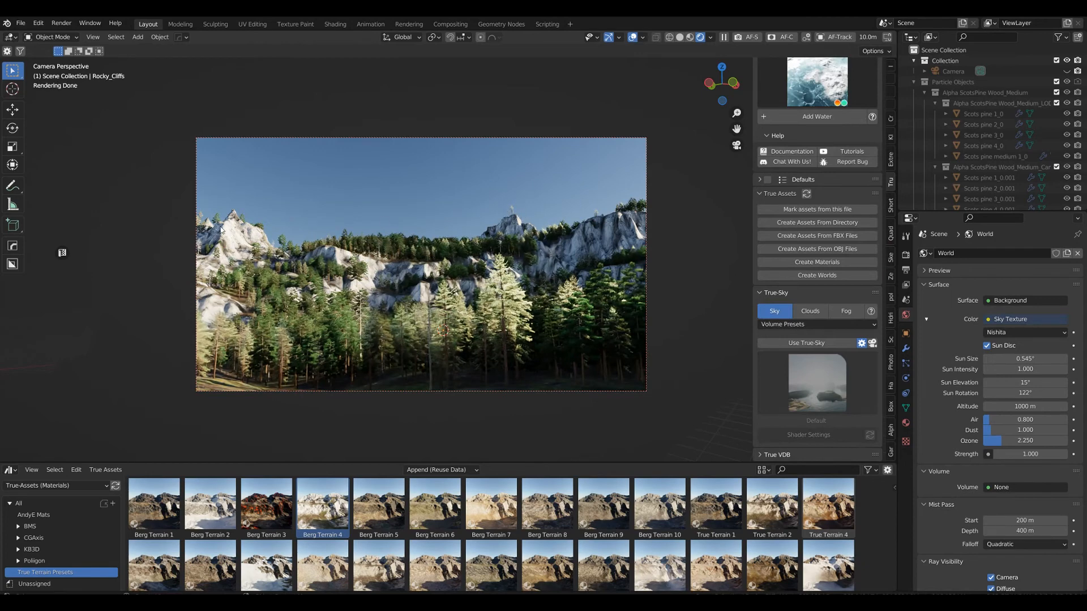
{"action": "mouse_move", "coordinate": [707, 53]}
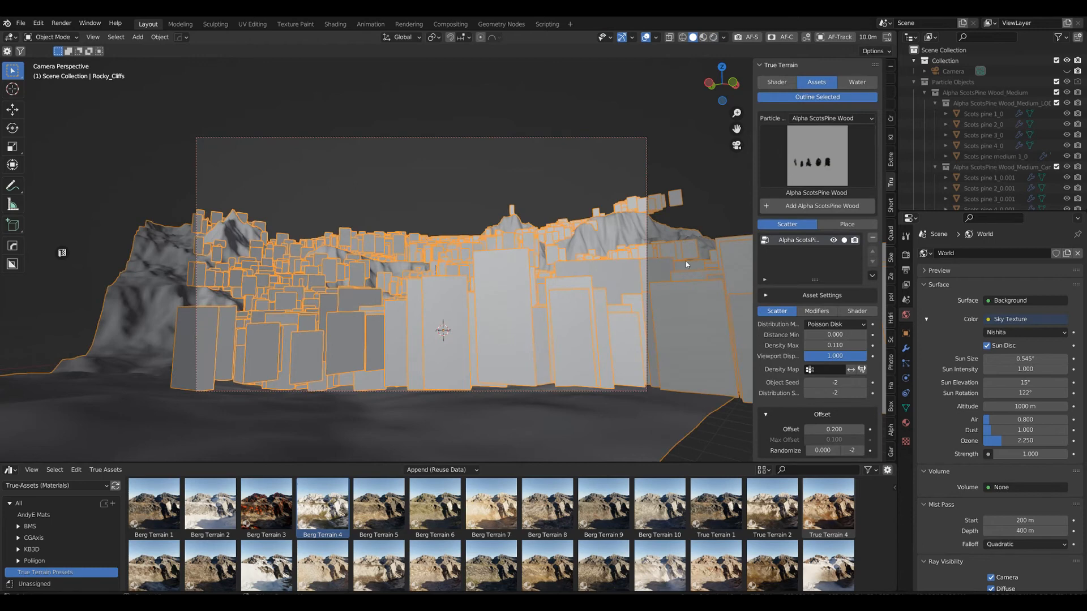
Add a Height Mask modifier to the pine scatter with Max Height 106.9
{"action": "left_click", "coordinate": [816, 310]}
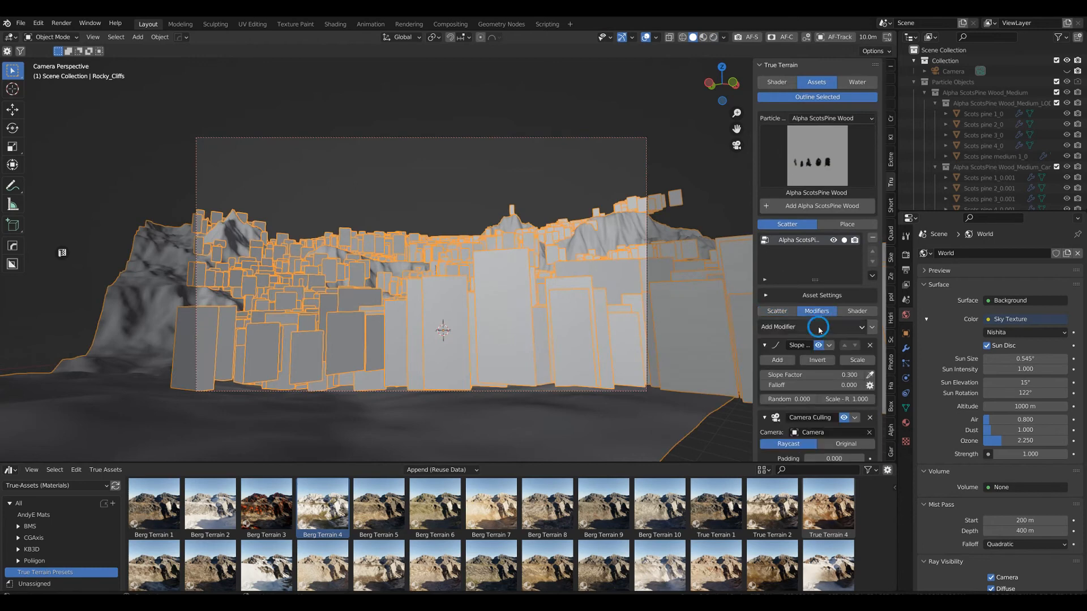
{"action": "left_click", "coordinate": [797, 327]}
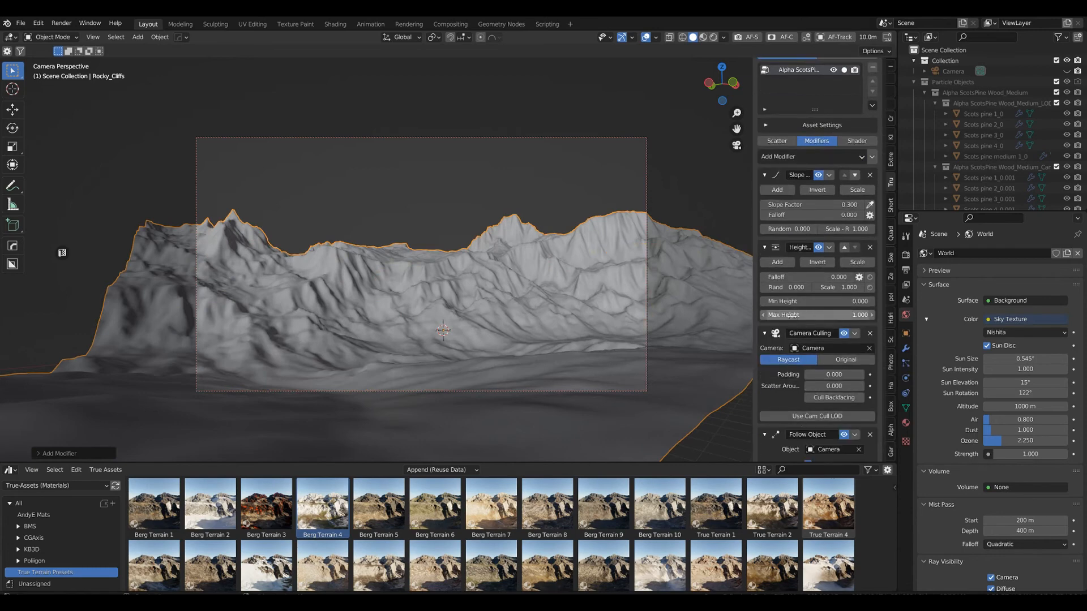
{"action": "left_click_drag", "start_coordinate": [818, 315], "coordinate": [873, 315]}
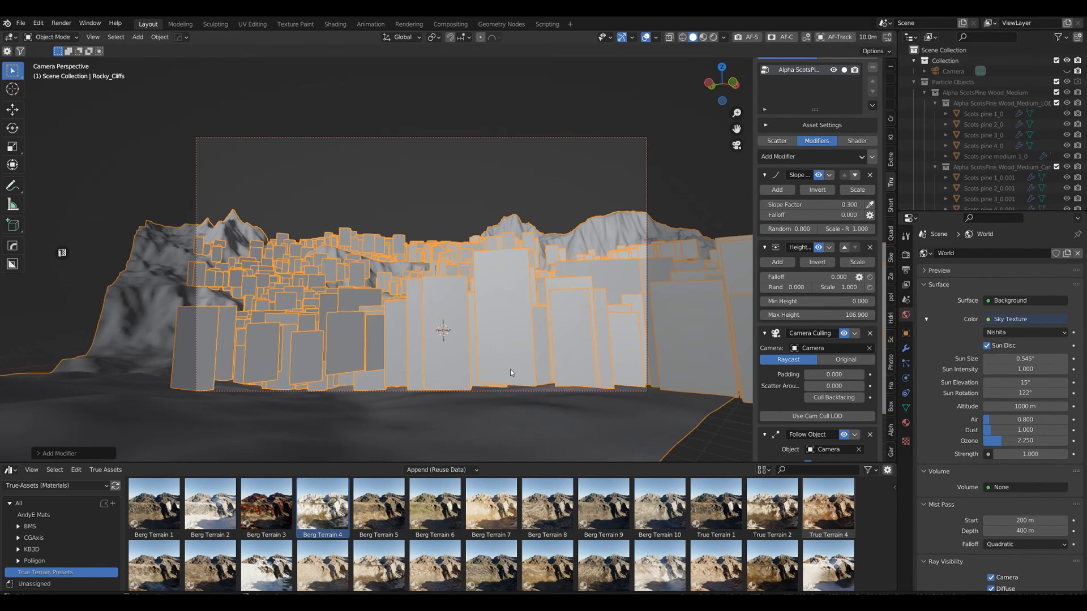
{"action": "mouse_move", "coordinate": [434, 376]}
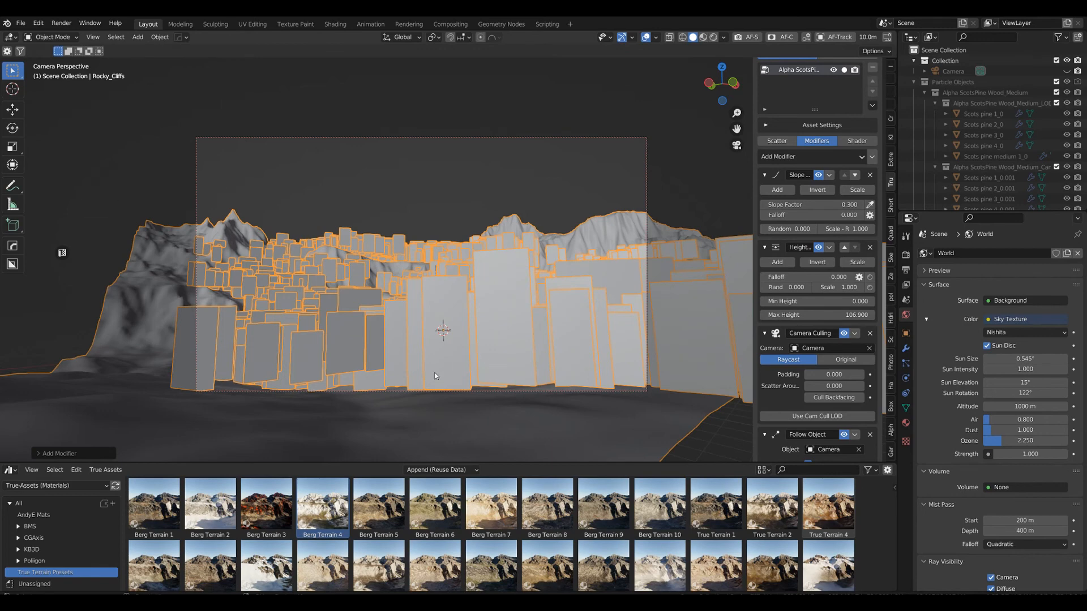
{"action": "mouse_move", "coordinate": [410, 377]}
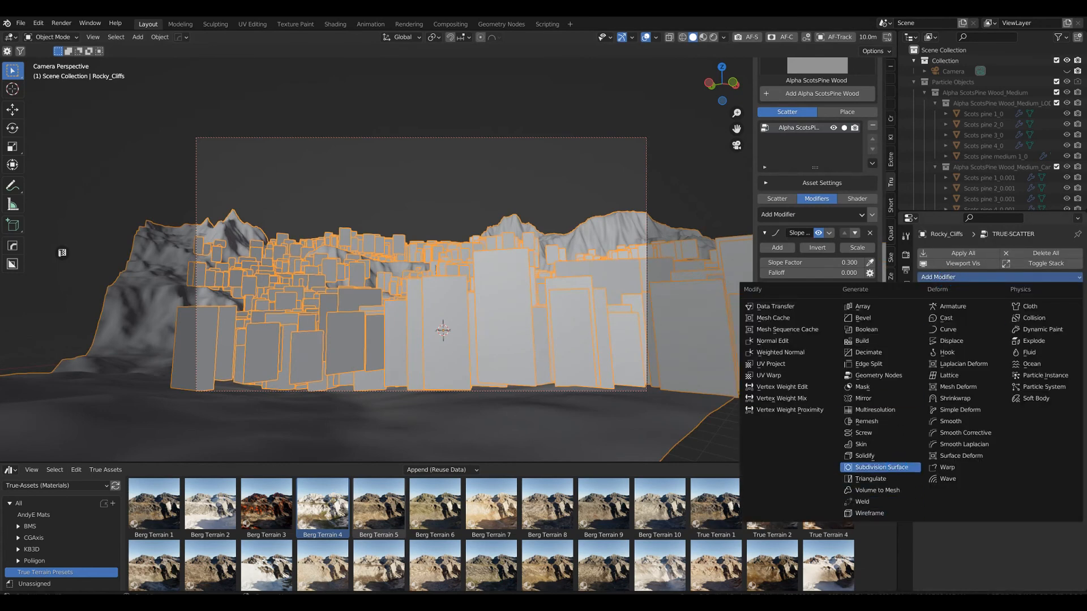
Add a Subdivision Surface modifier to Rocky_Cliffs and render the final image with F12
{"action": "left_click", "coordinate": [881, 466]}
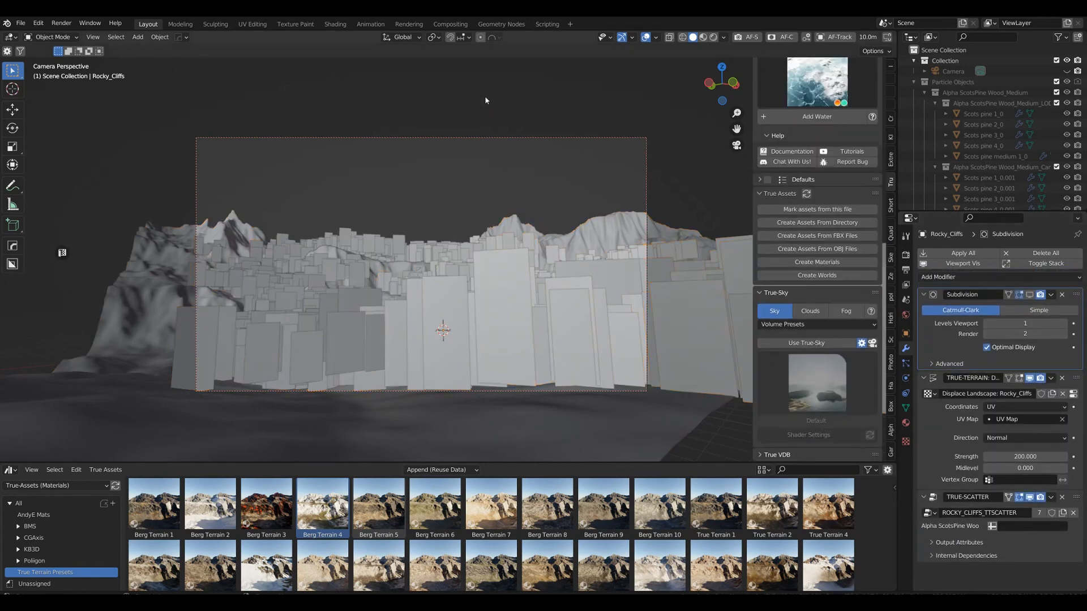
{"action": "key", "text": "F12"}
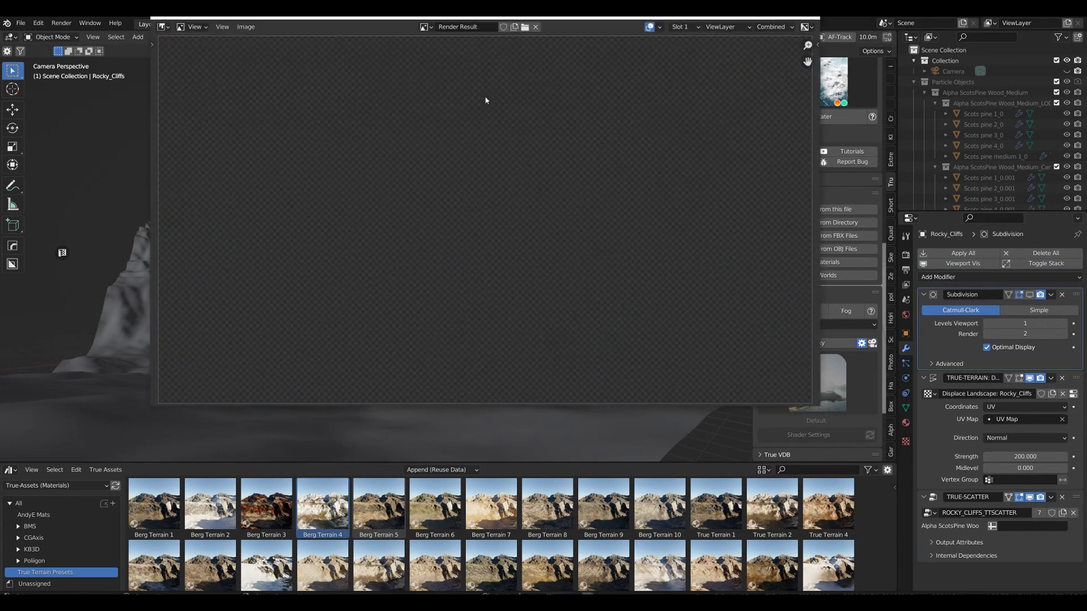